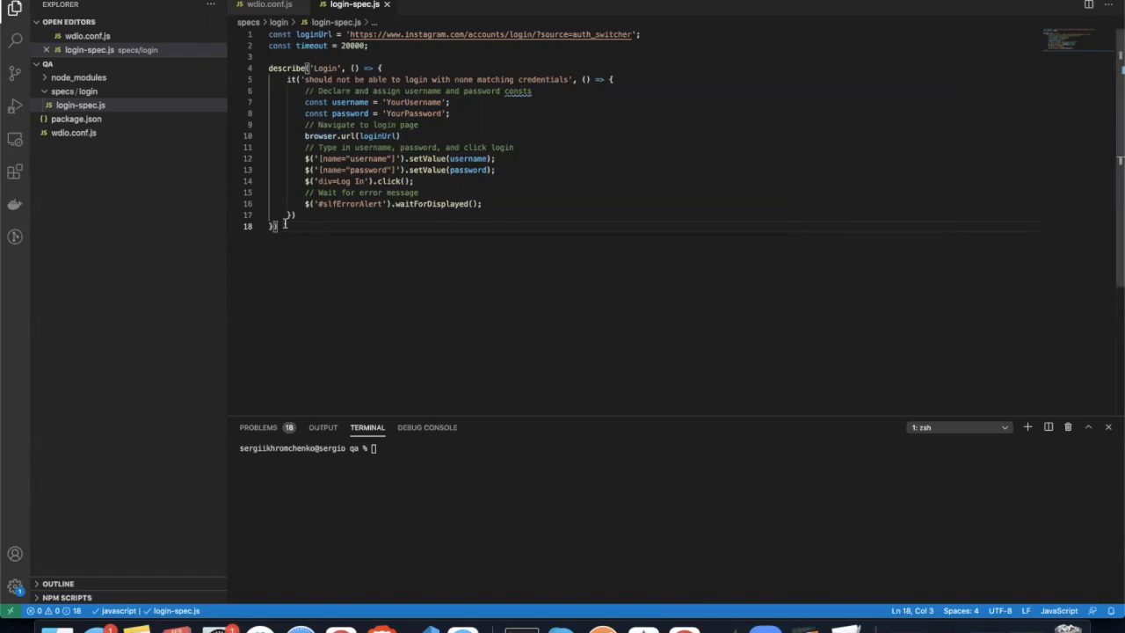
# Step: Select the whole login spec code and then clear the selection
pyautogui.click(268, 67)
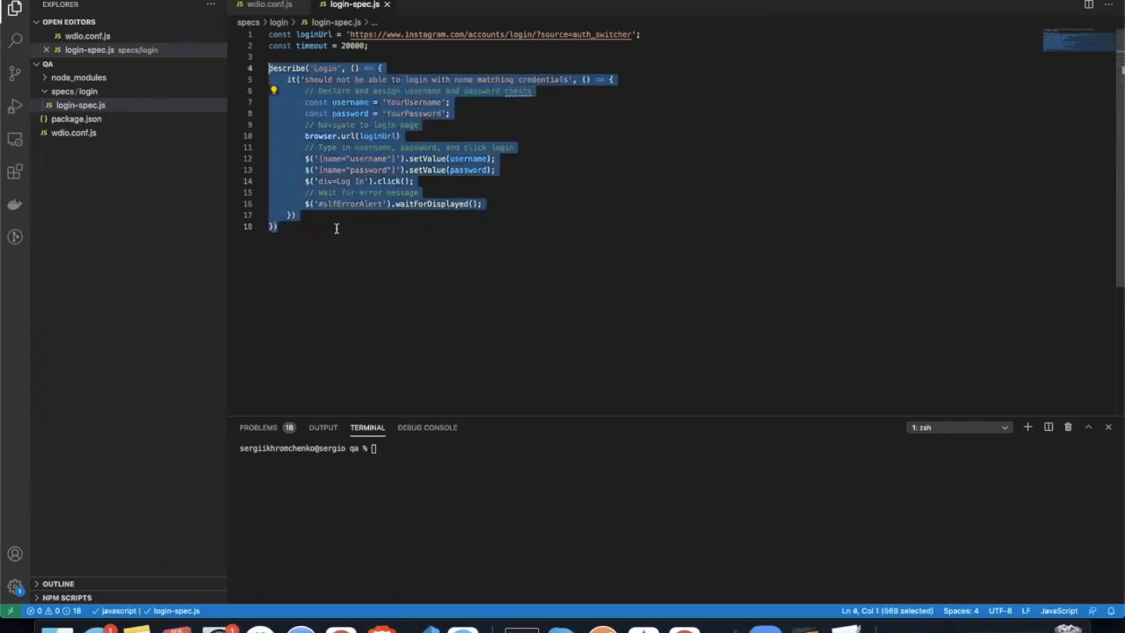
pyautogui.moveTo(432, 210)
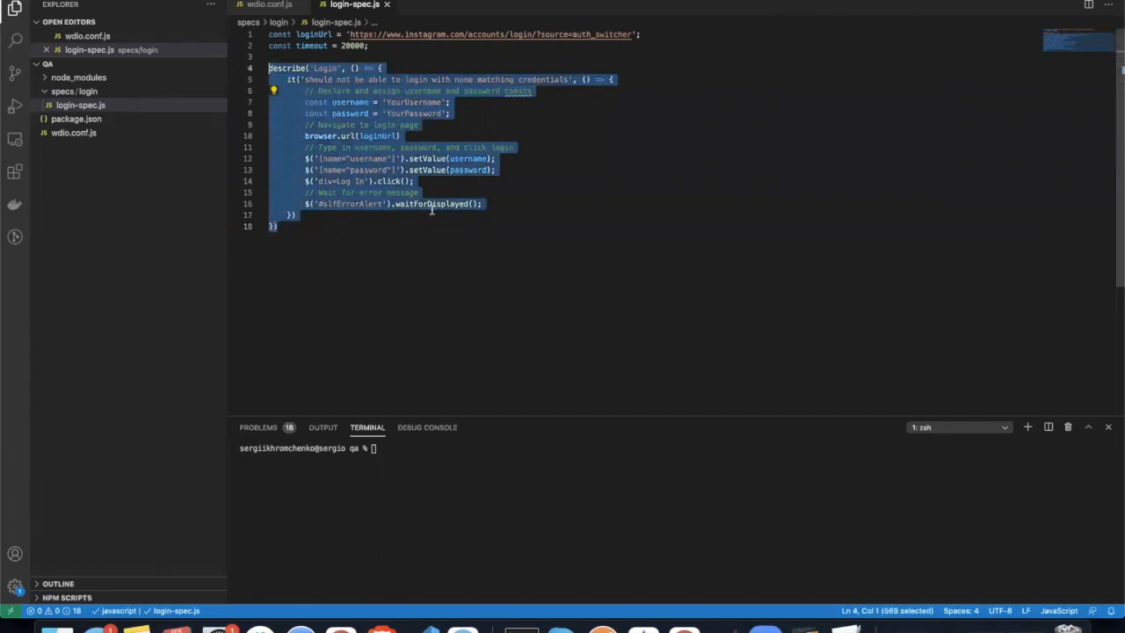
pyautogui.click(403, 204)
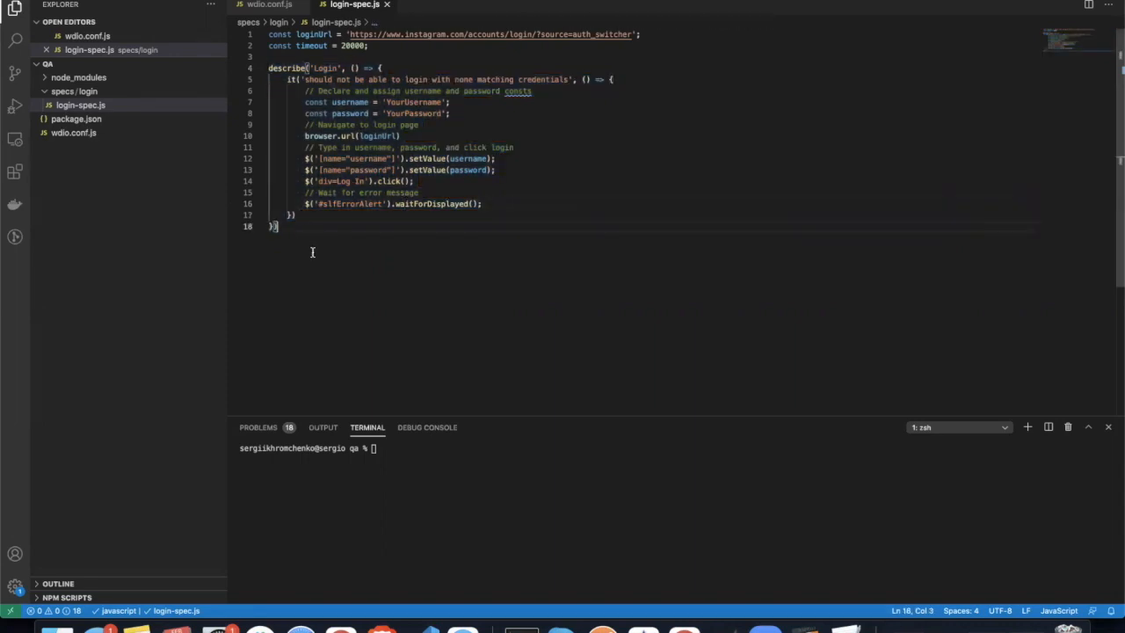
pyautogui.press('ctrl+a')
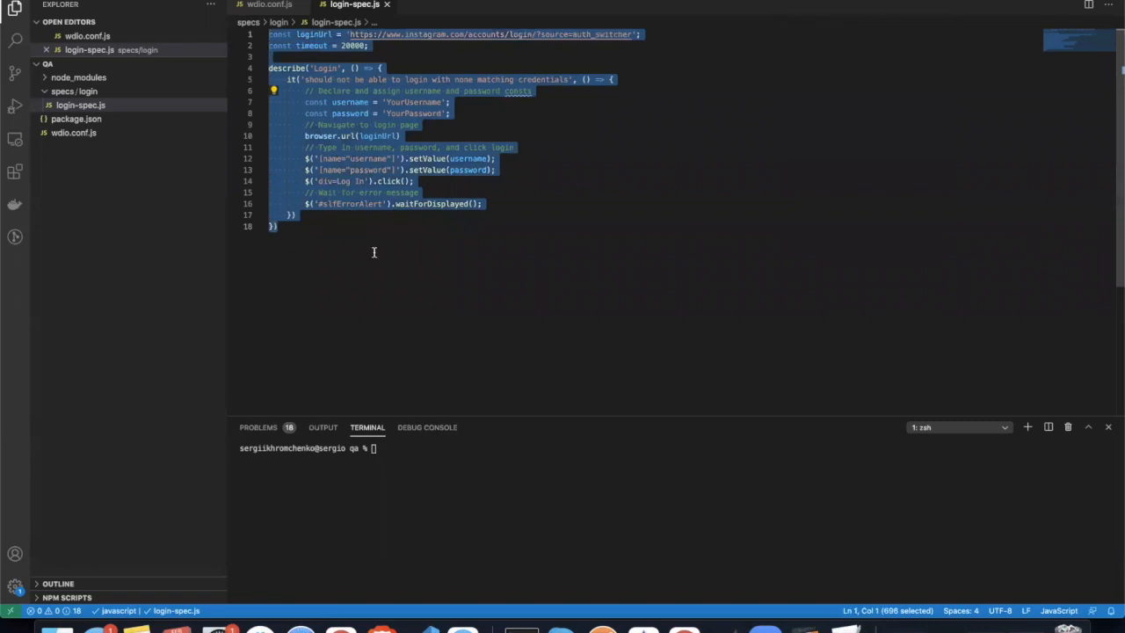
pyautogui.click(326, 249)
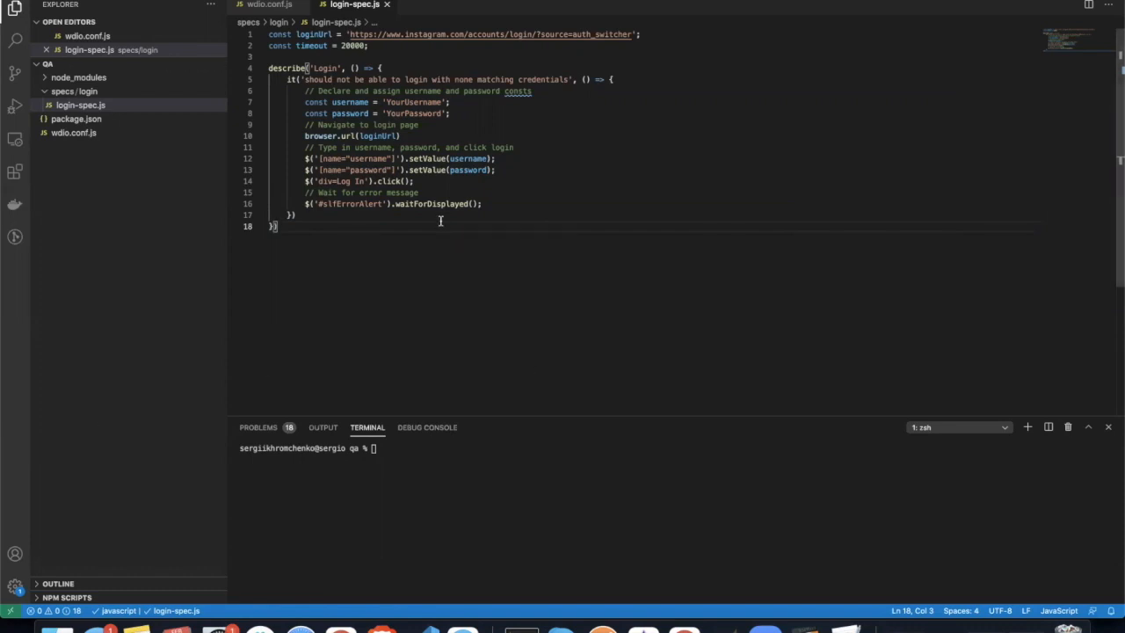
pyautogui.moveTo(324, 285)
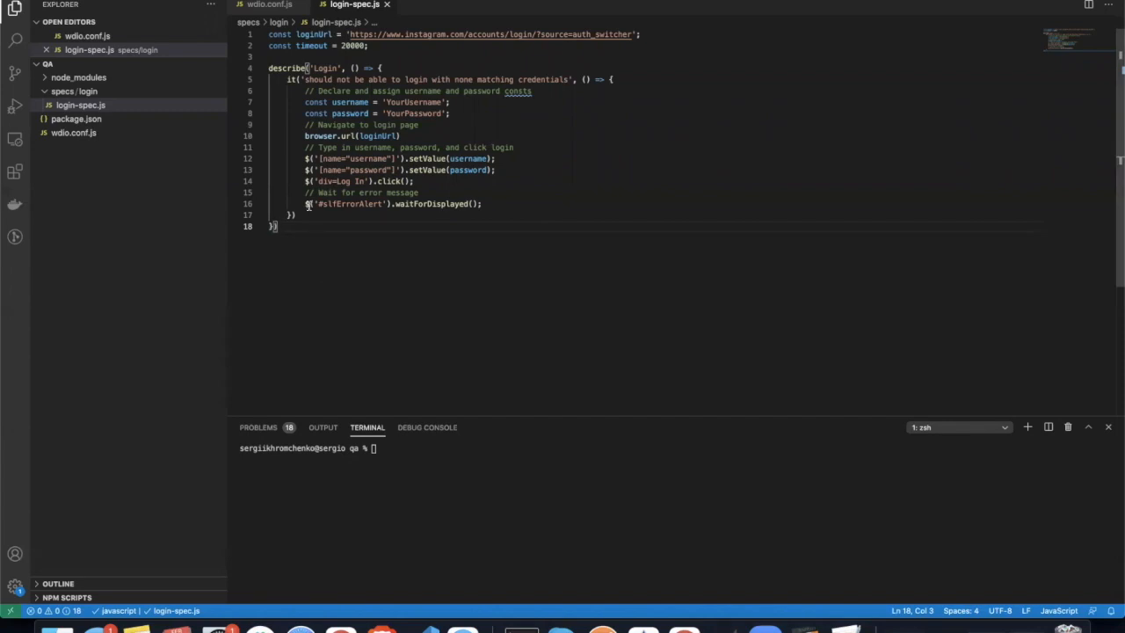
pyautogui.moveTo(350, 261)
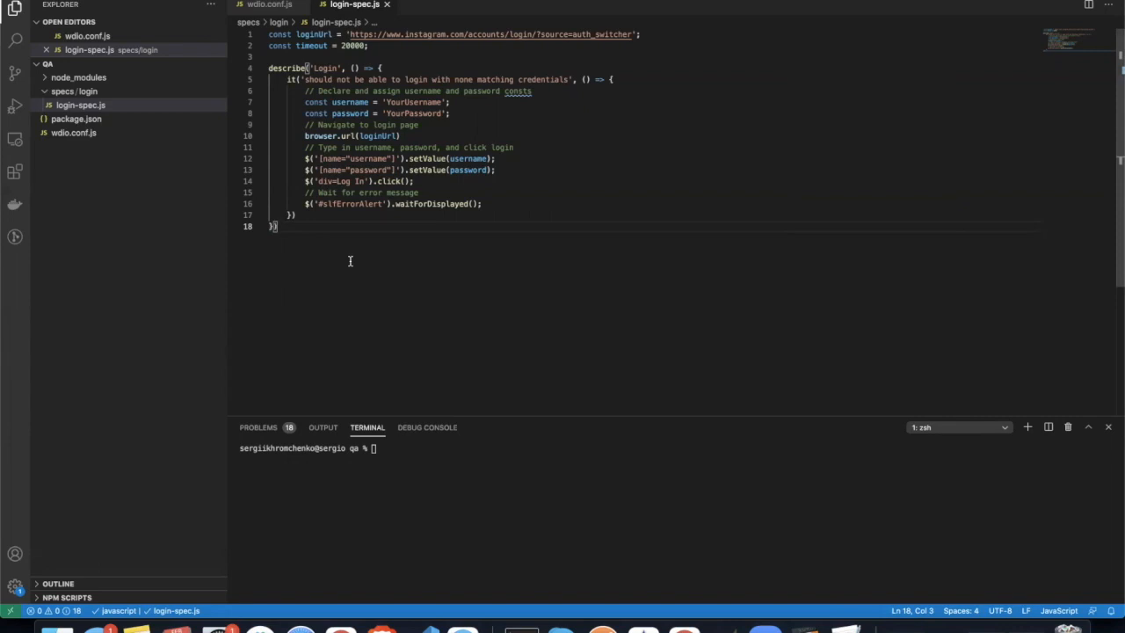
pyautogui.moveTo(303, 240)
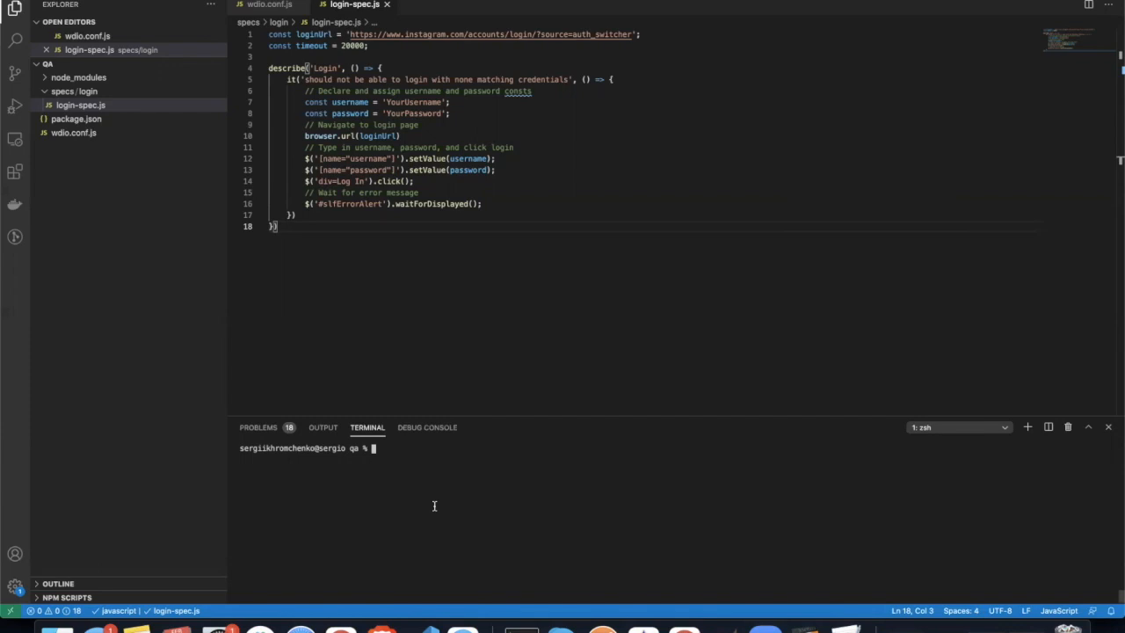
# Step: Install axios with npm i axios and confirm it under dependencies in package.json
pyautogui.write('npm')
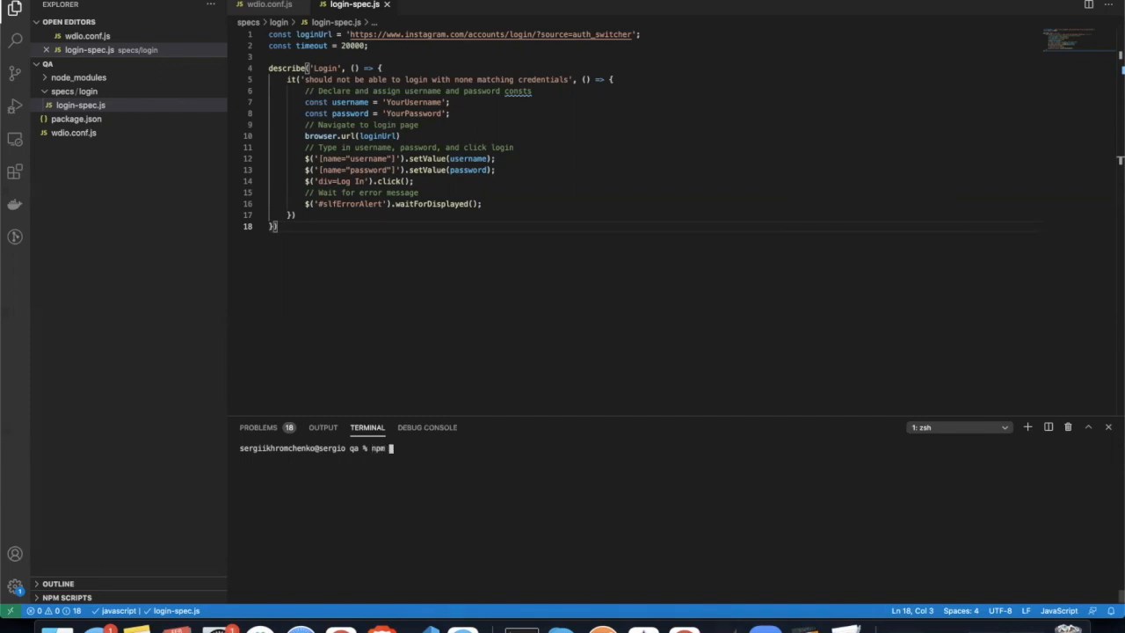
pyautogui.write('i axiou')
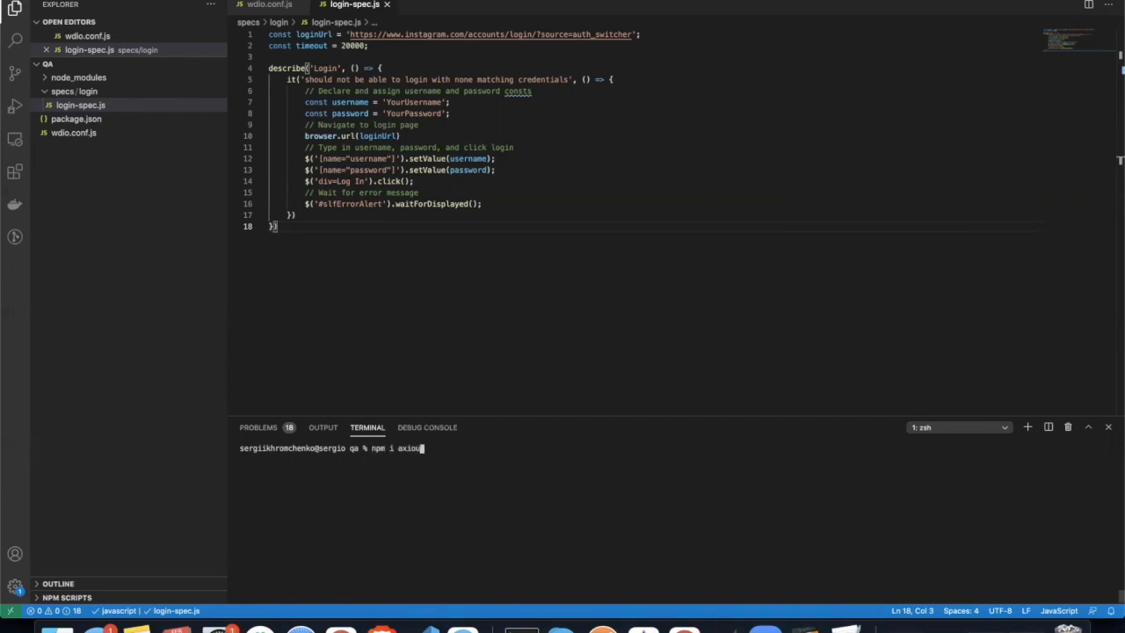
pyautogui.write('s')
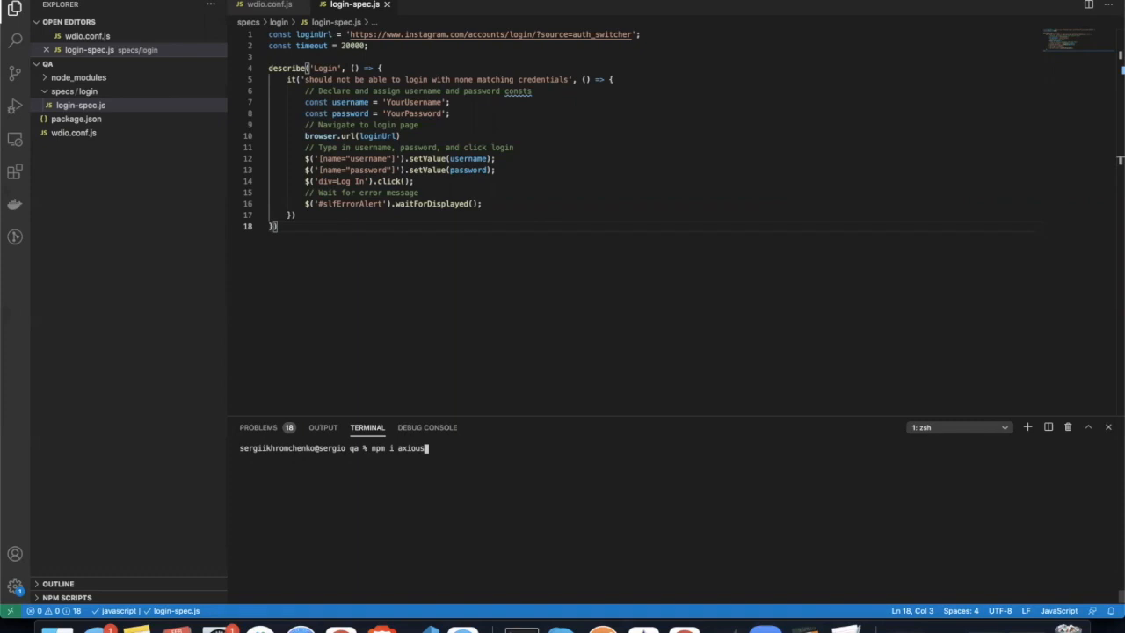
pyautogui.press('Return')
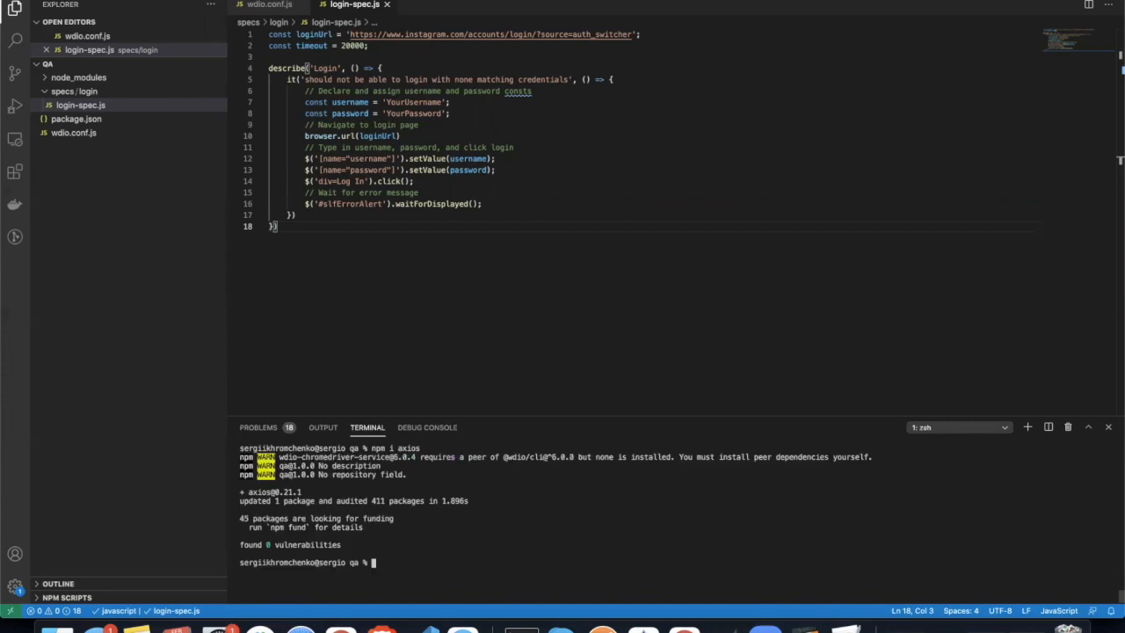
pyautogui.click(81, 104)
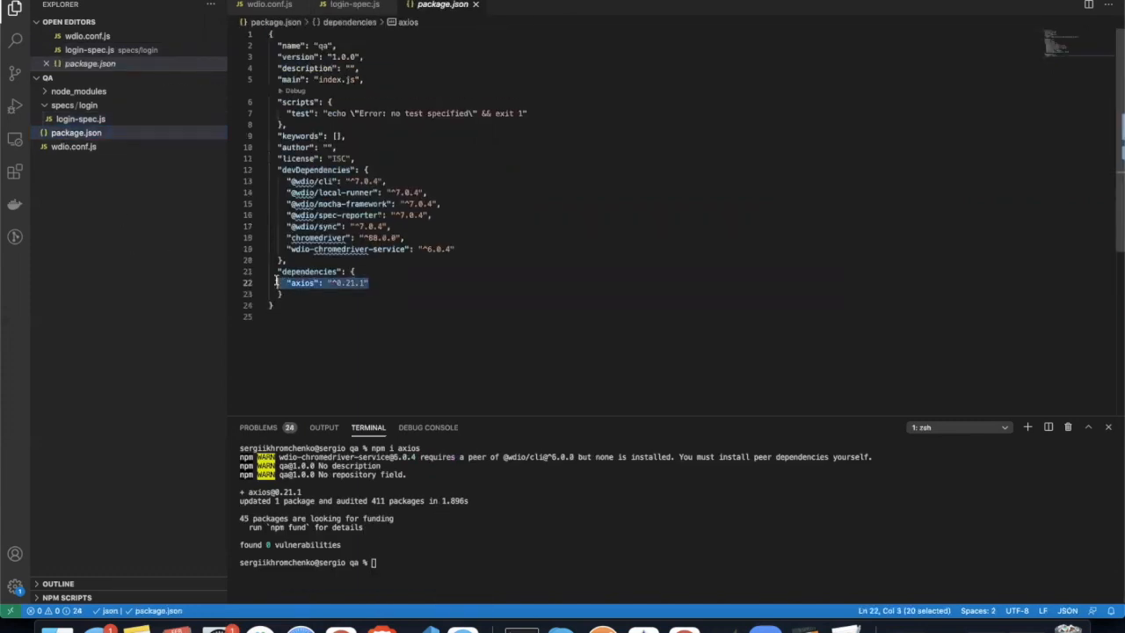
pyautogui.click(354, 5)
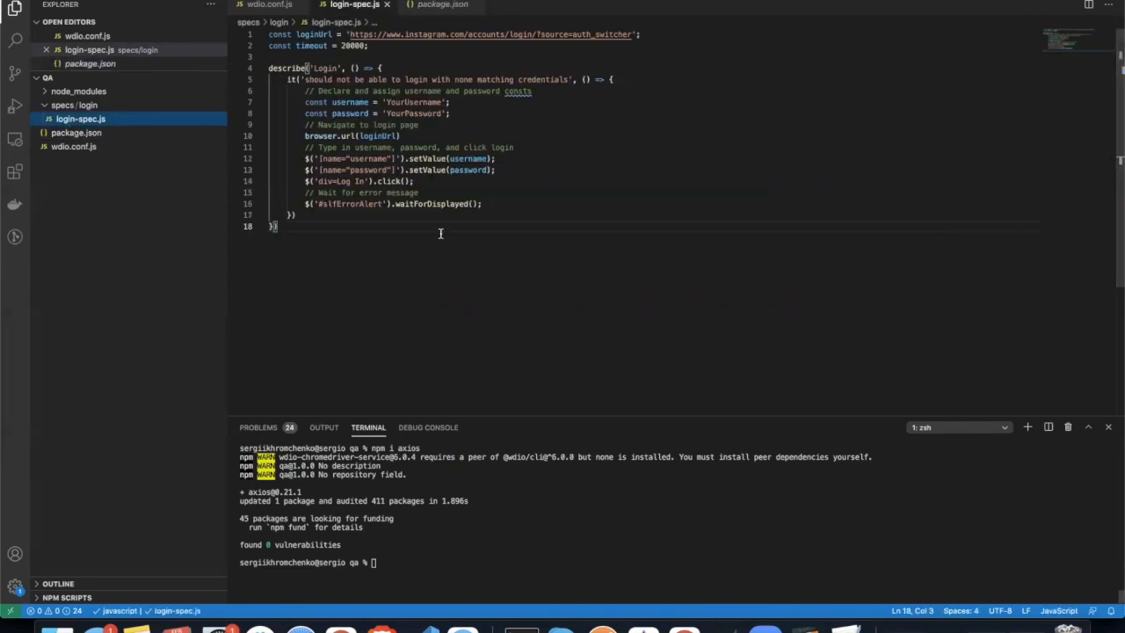
# Step: Insert browser.call(async () => await Random.getQuote()); as the first line of the it block
pyautogui.click(613, 79)
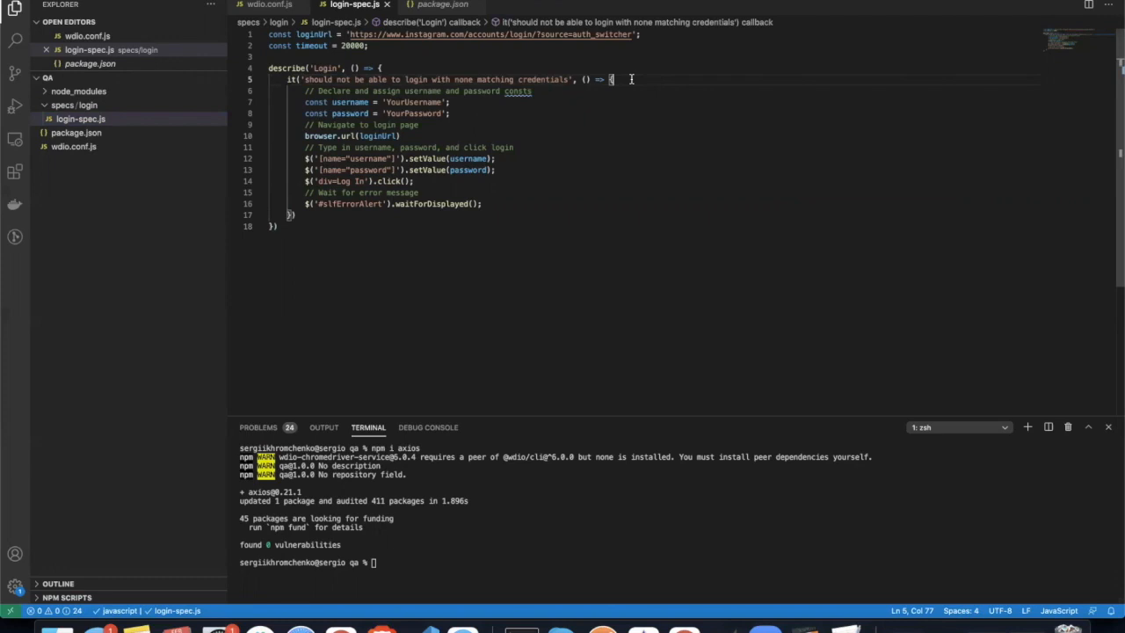
pyautogui.write('browser.call(async () => await FoldersApi.createFolder());')
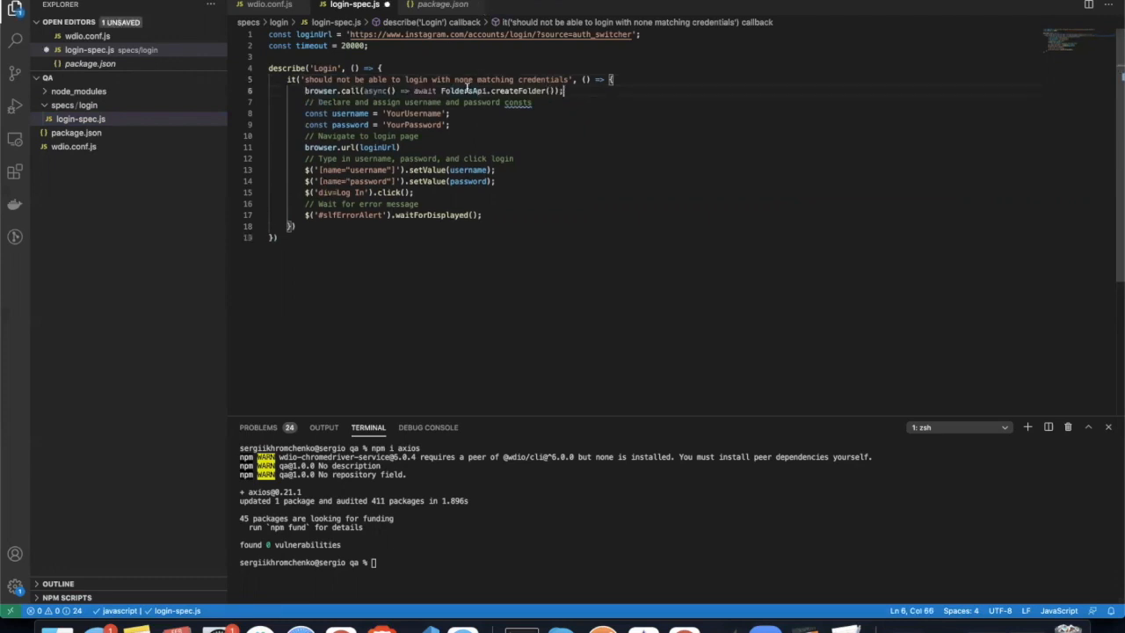
pyautogui.doubleClick(466, 90)
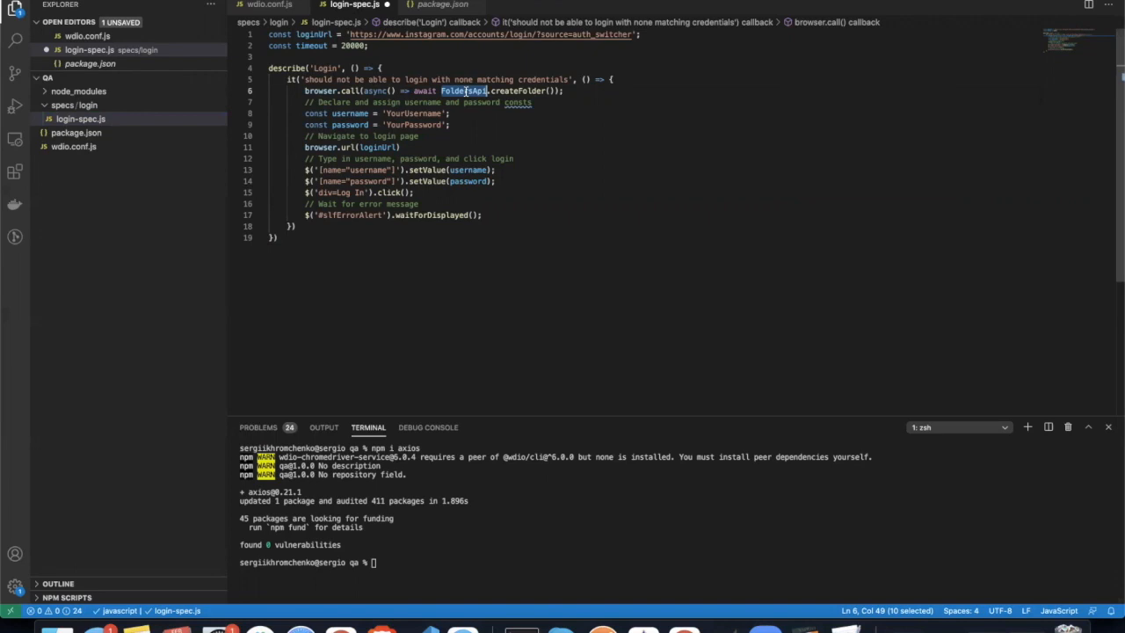
pyautogui.write('ra')
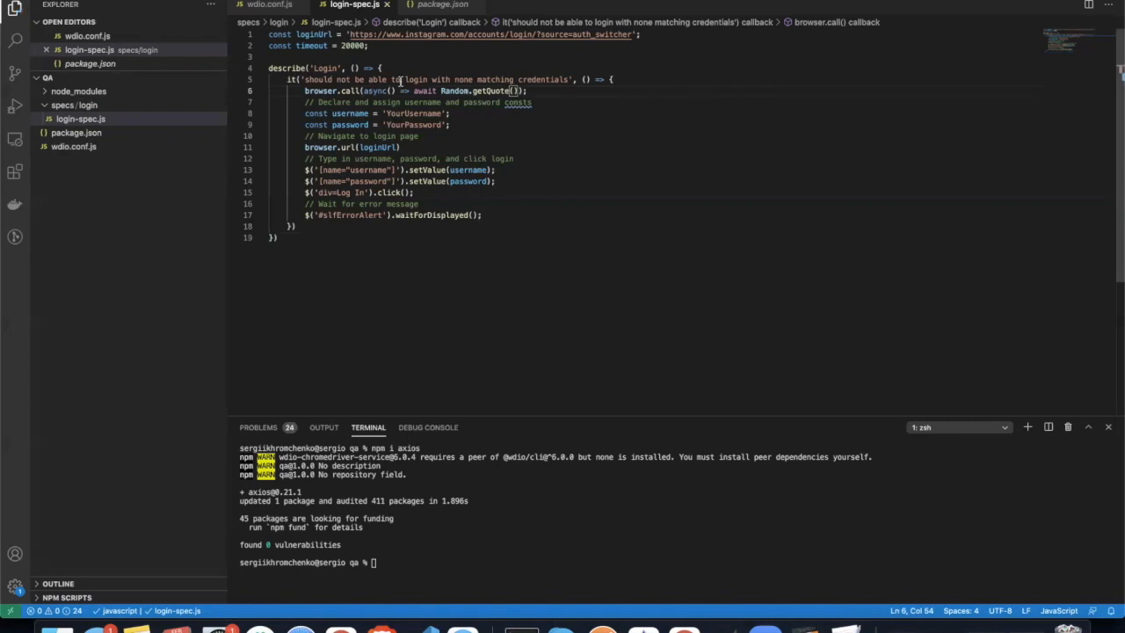
pyautogui.doubleClick(479, 90)
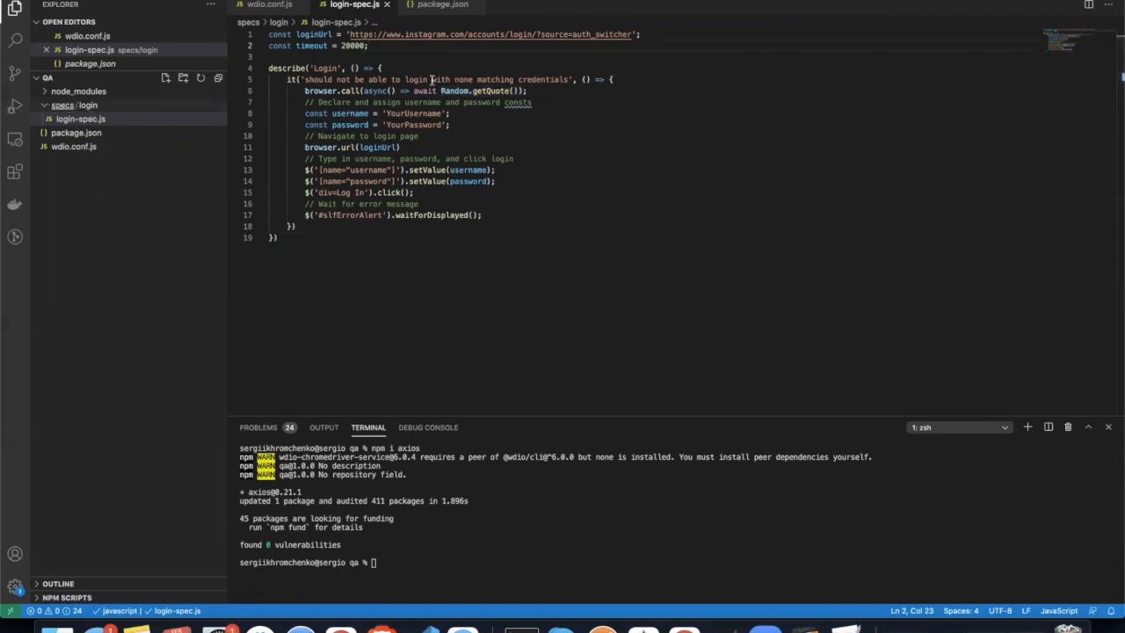
# Step: Create random-api.js in the specs/login folder and open it
pyautogui.rightClick(74, 104)
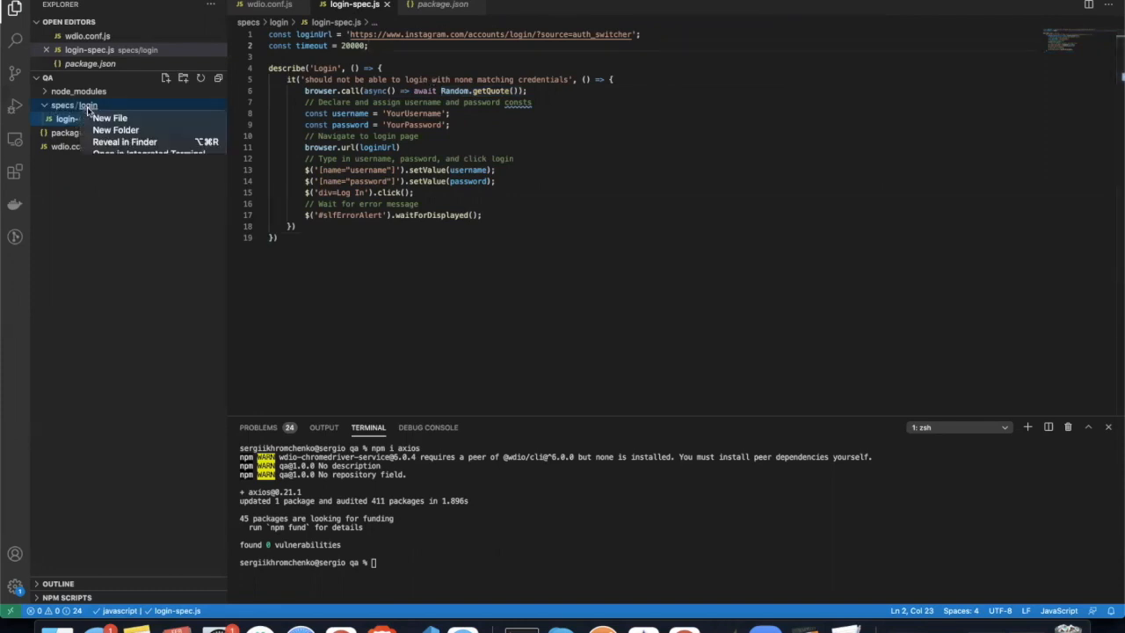
pyautogui.click(109, 117)
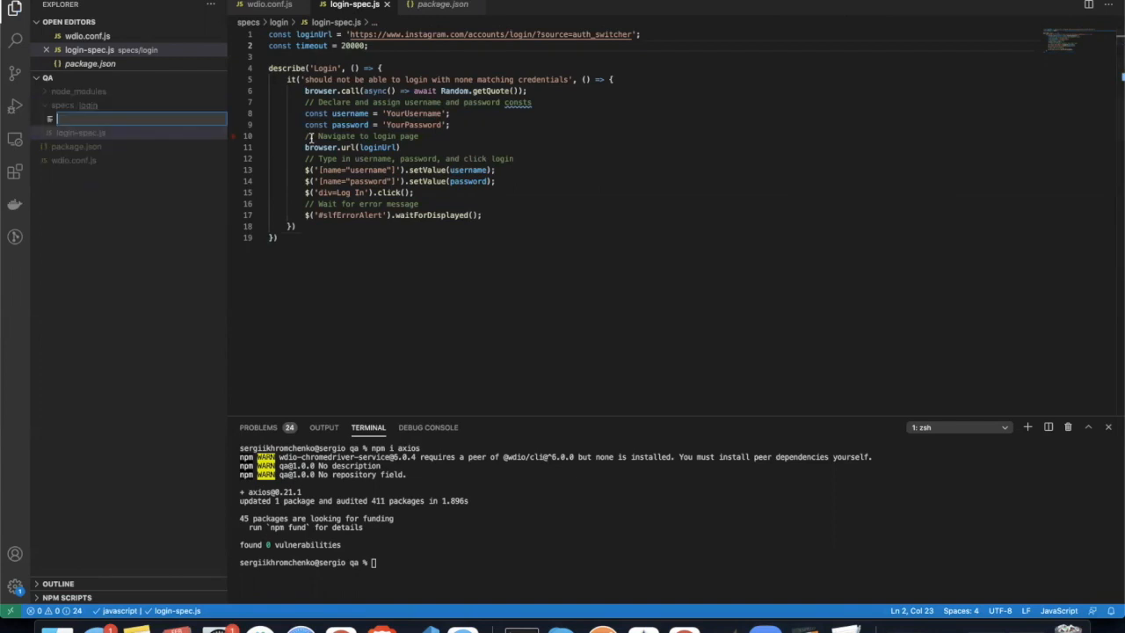
pyautogui.write('random-api.js')
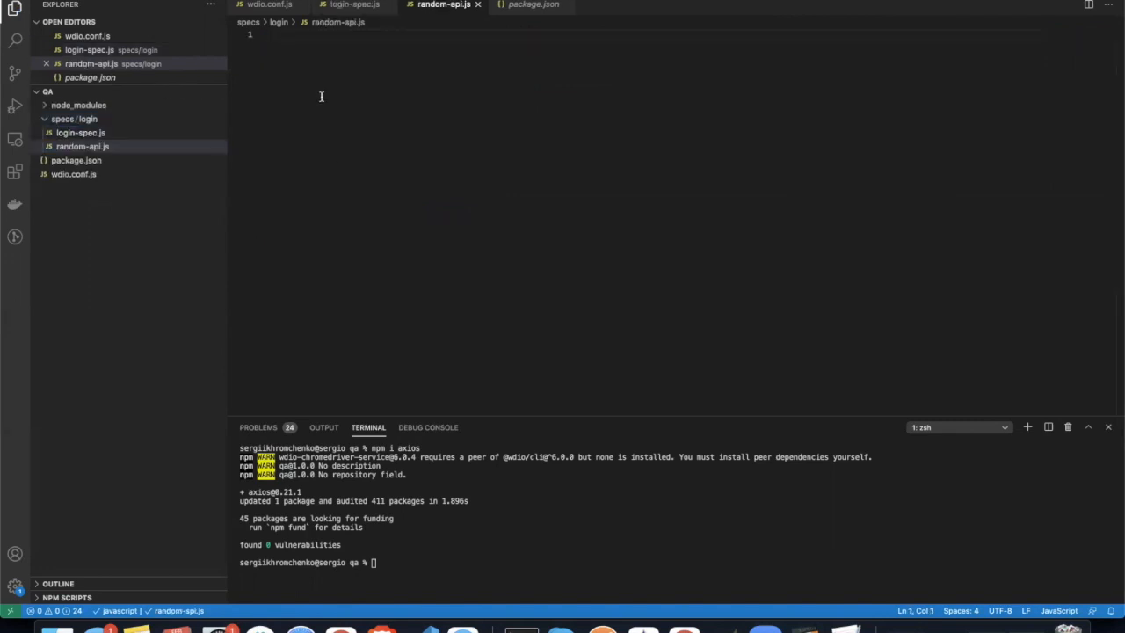
pyautogui.click(351, 5)
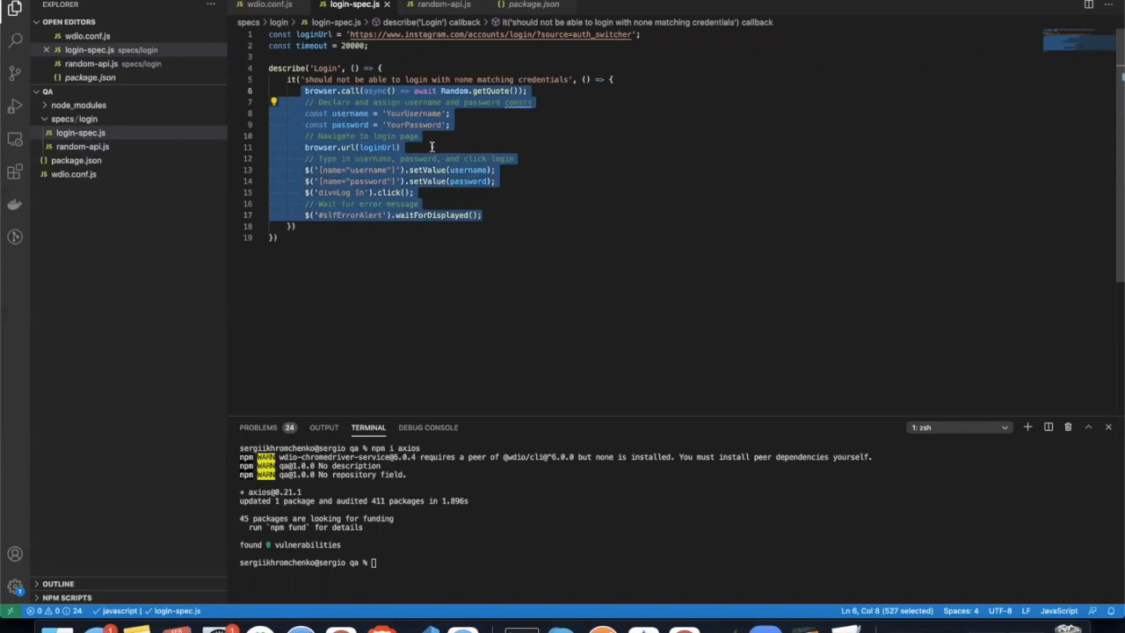
pyautogui.moveTo(468, 161)
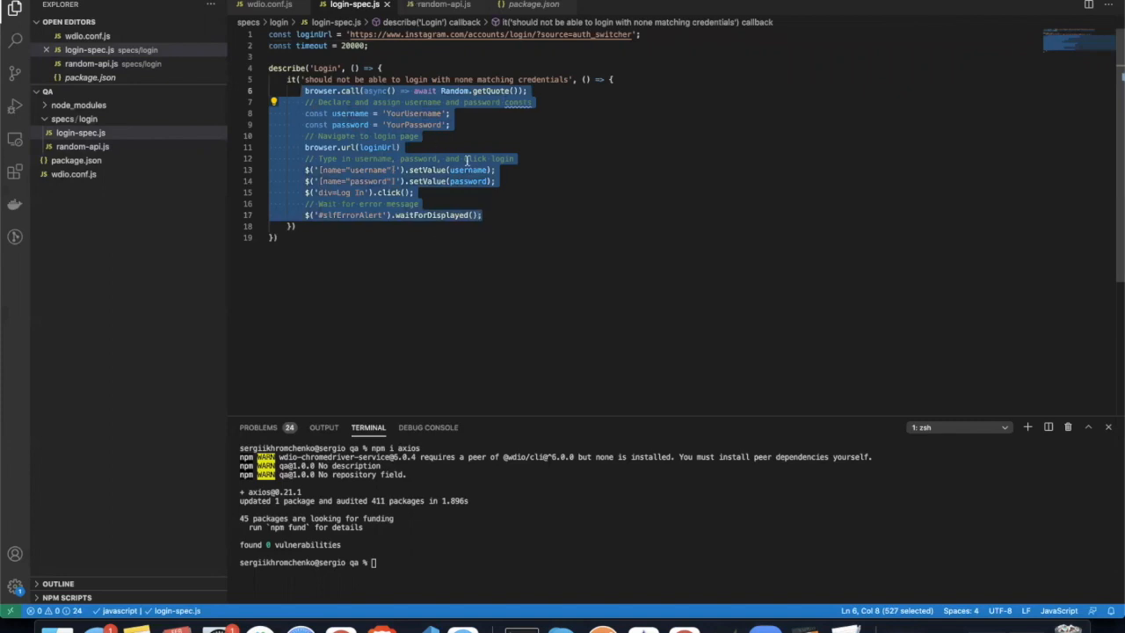
pyautogui.click(503, 90)
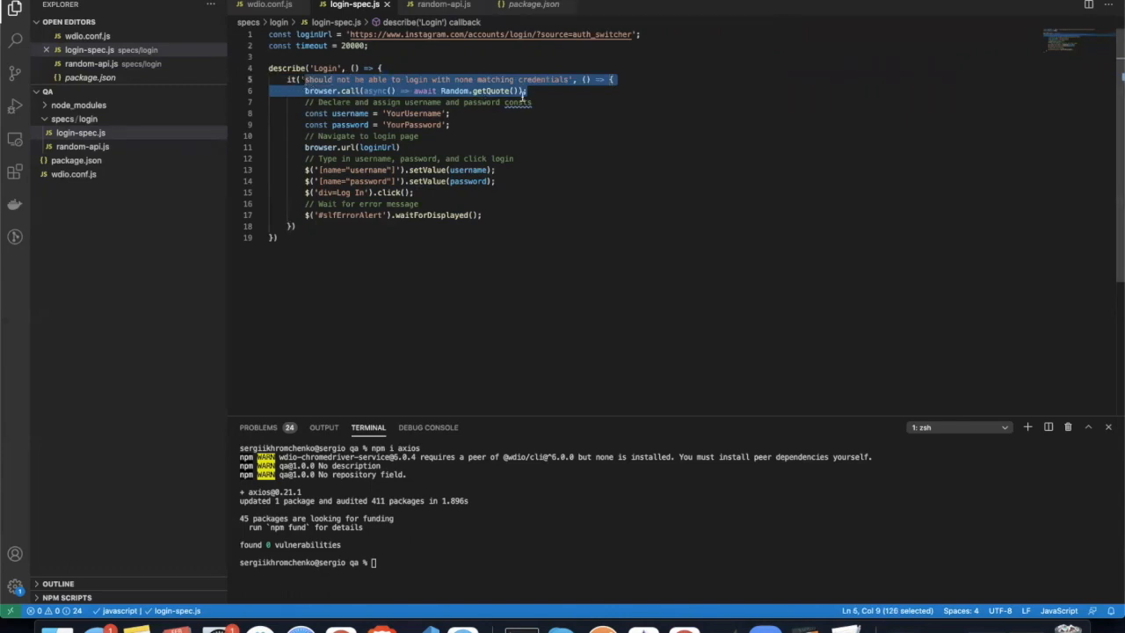
pyautogui.click(526, 91)
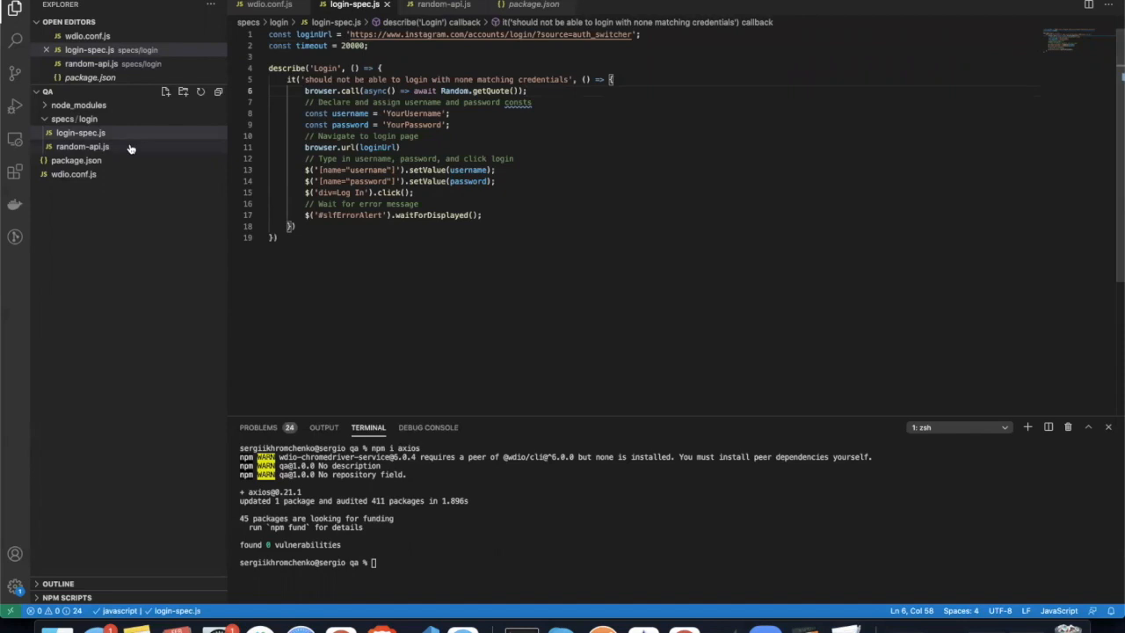
pyautogui.click(81, 132)
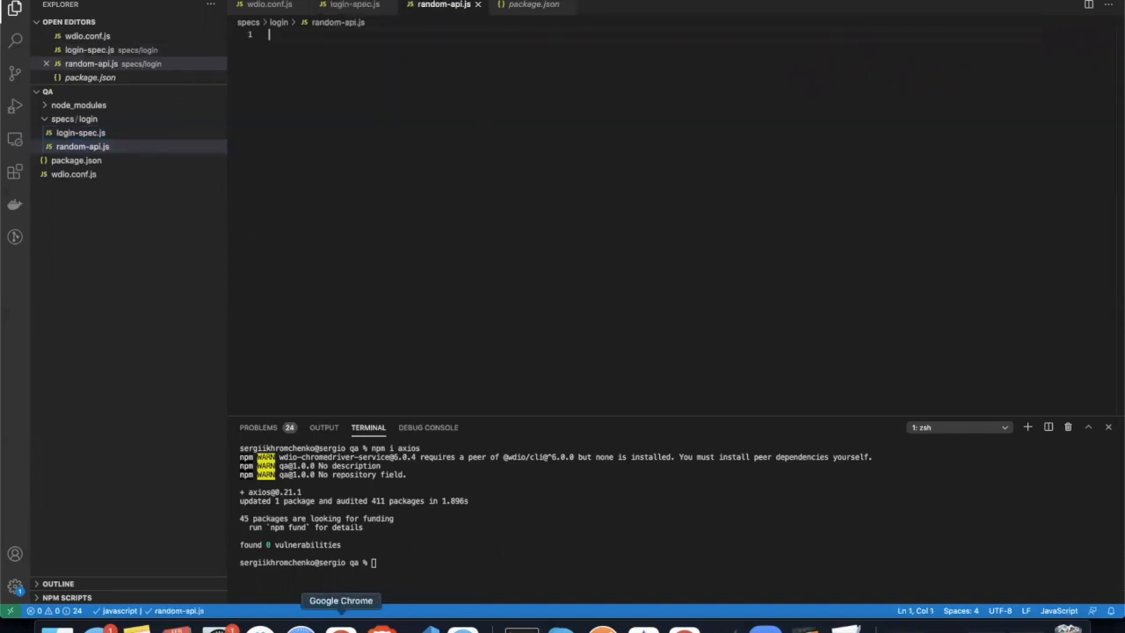
# Step: Paste the Login page-object class from the QALesson Page Object Model page into random-api.js
pyautogui.write('ca')
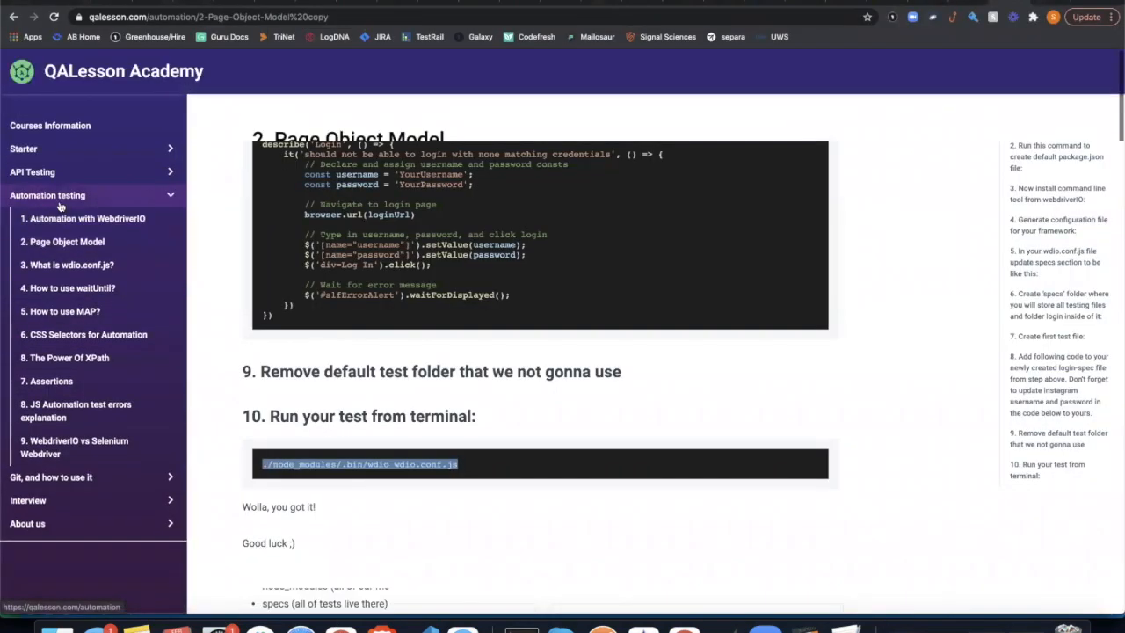
pyautogui.scroll(3)
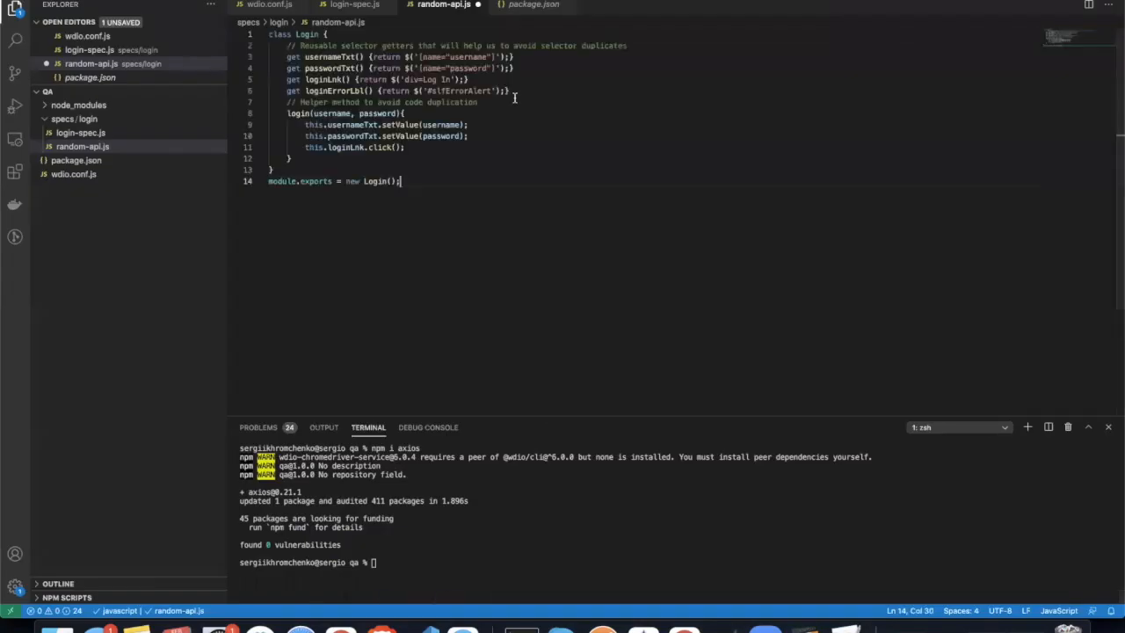
# Step: Rename the Login class and its export to RandomAPI
pyautogui.doubleClick(306, 35)
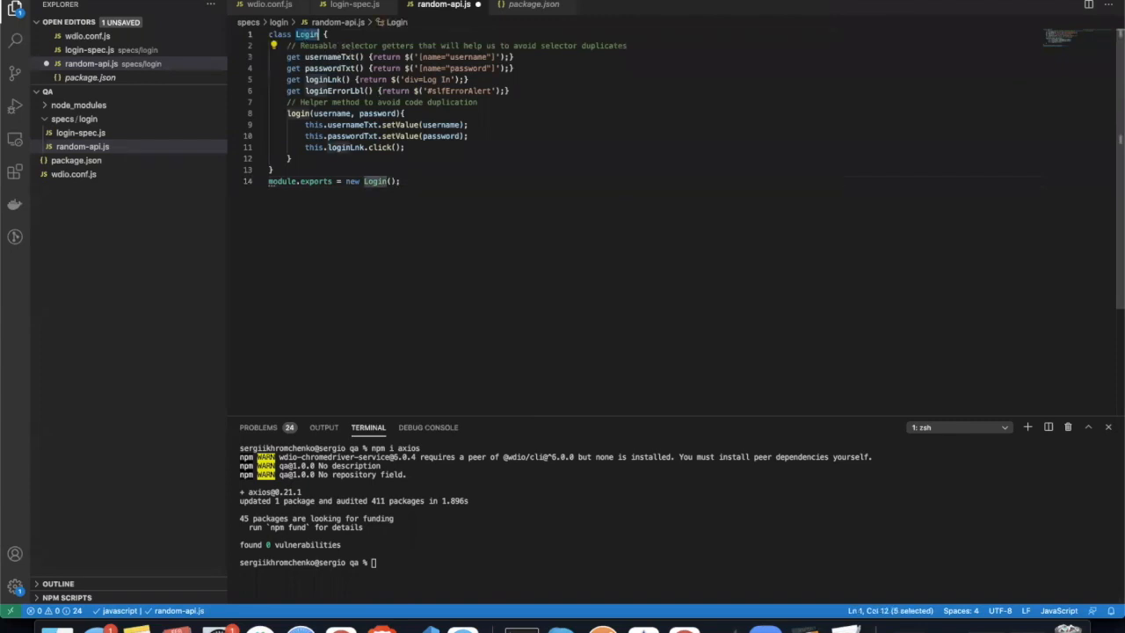
pyautogui.write('RandomAPI')
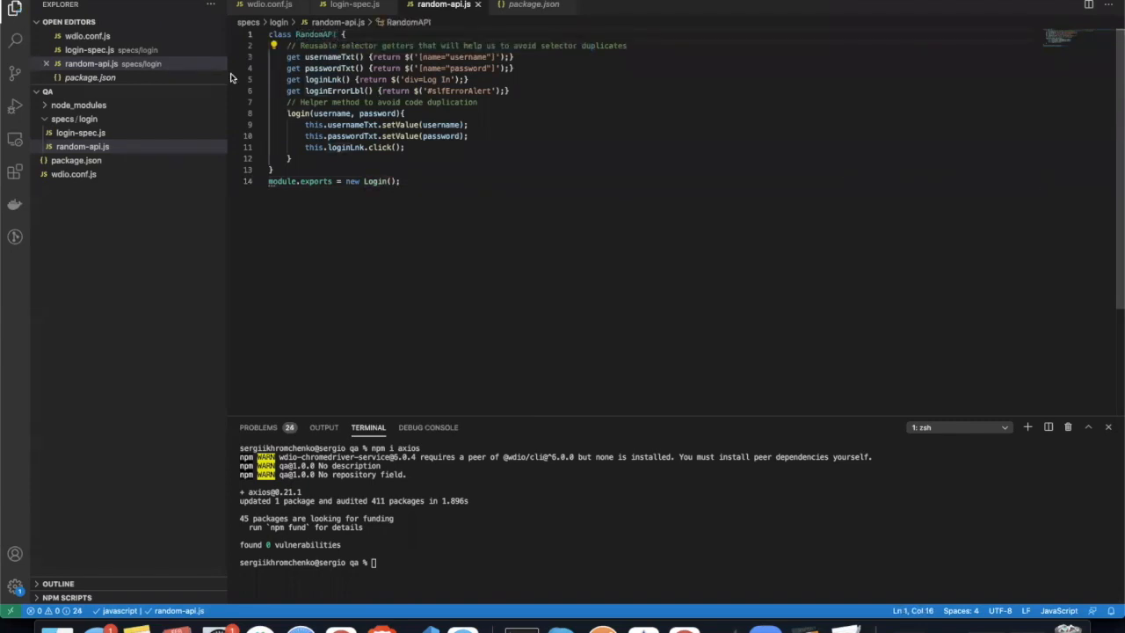
pyautogui.doubleClick(376, 181)
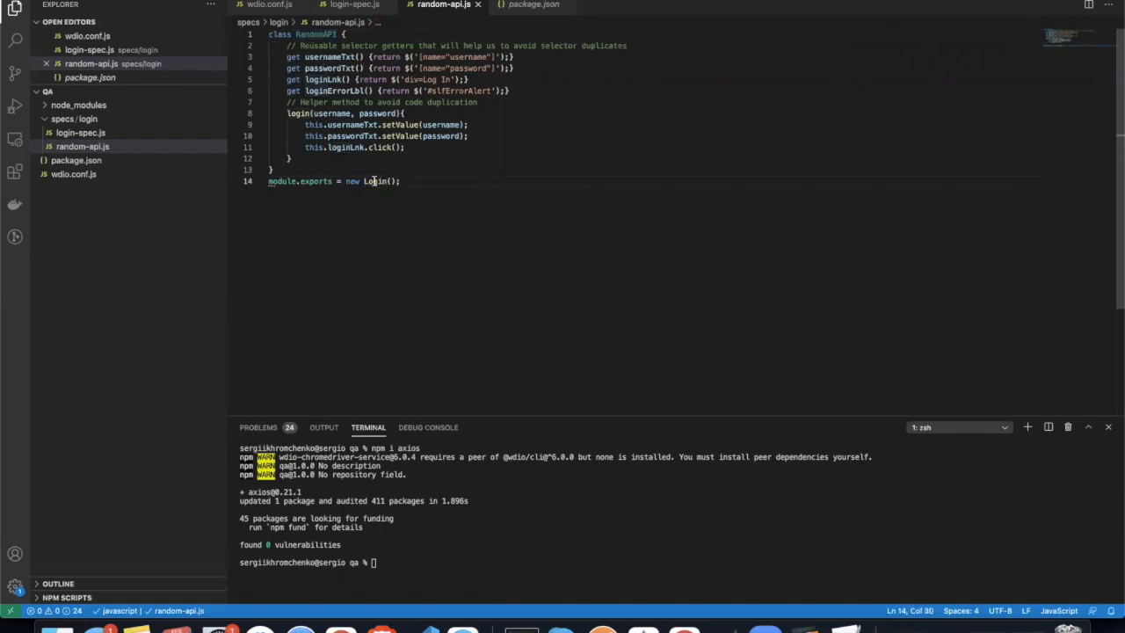
pyautogui.write('RandomAPI')
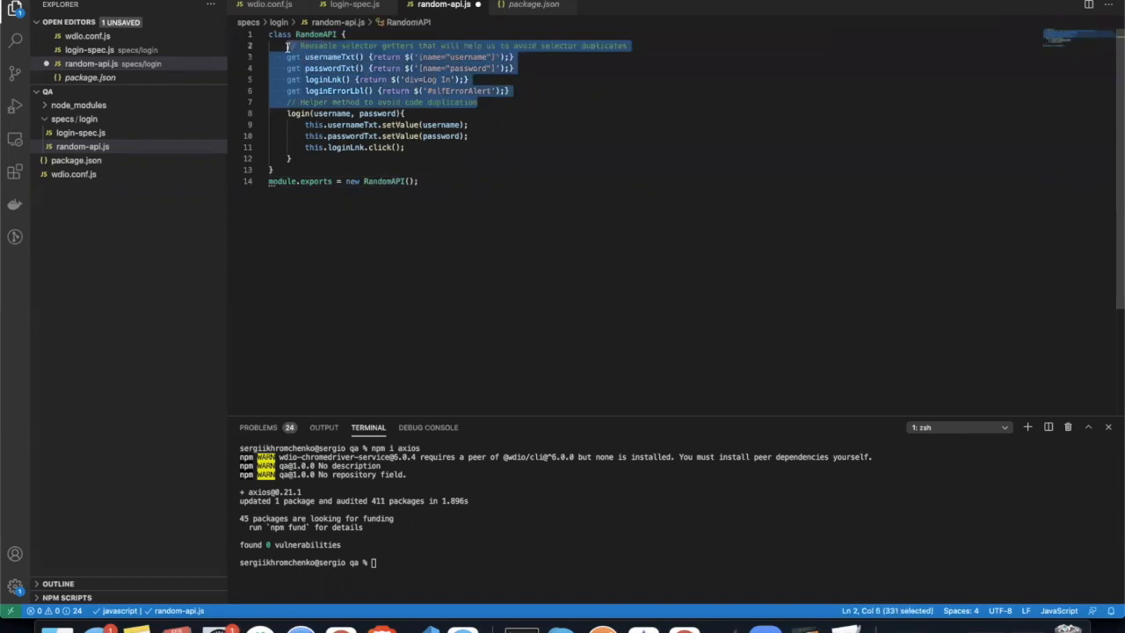
# Step: Replace the selector getters and login helper with an empty async getRandomJoke() method
pyautogui.press('Delete')
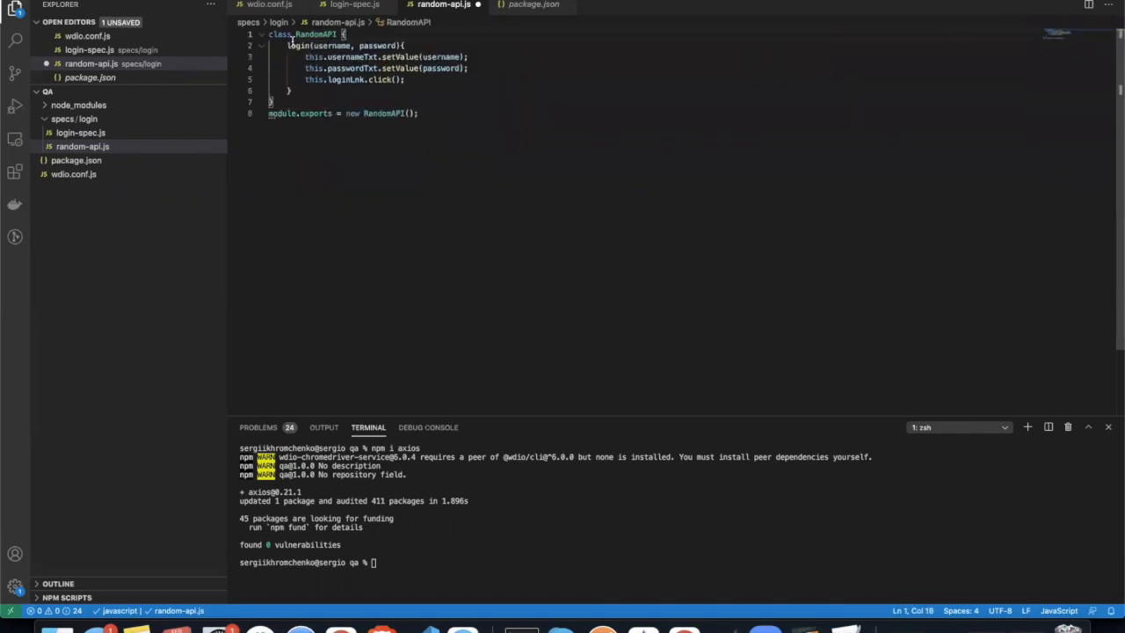
pyautogui.write('async')
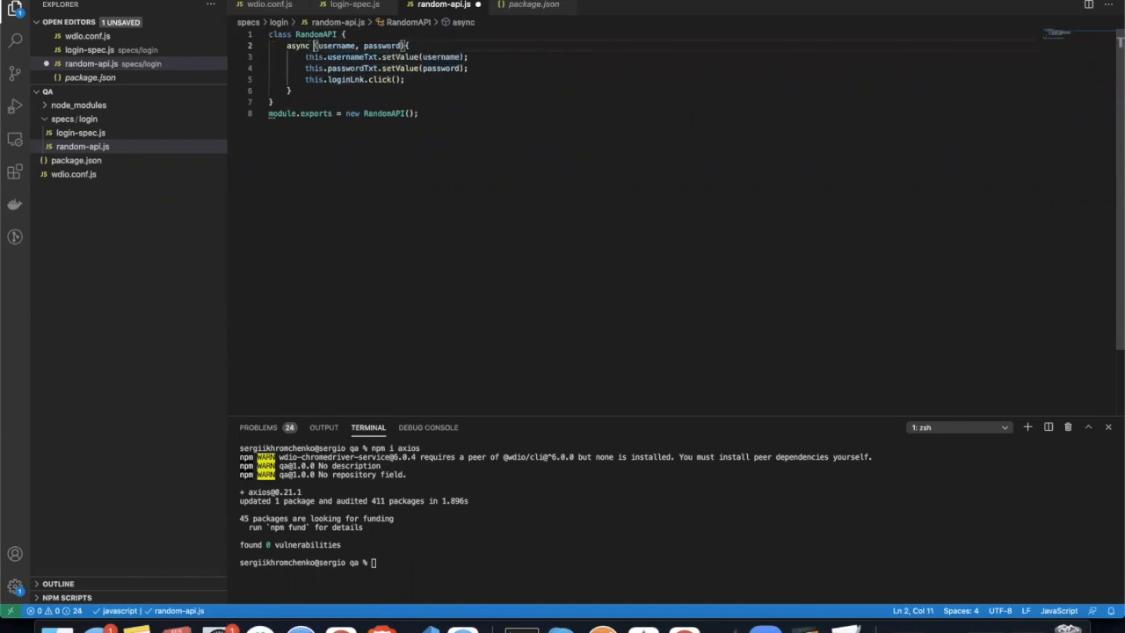
pyautogui.write('getRandomJoke());')
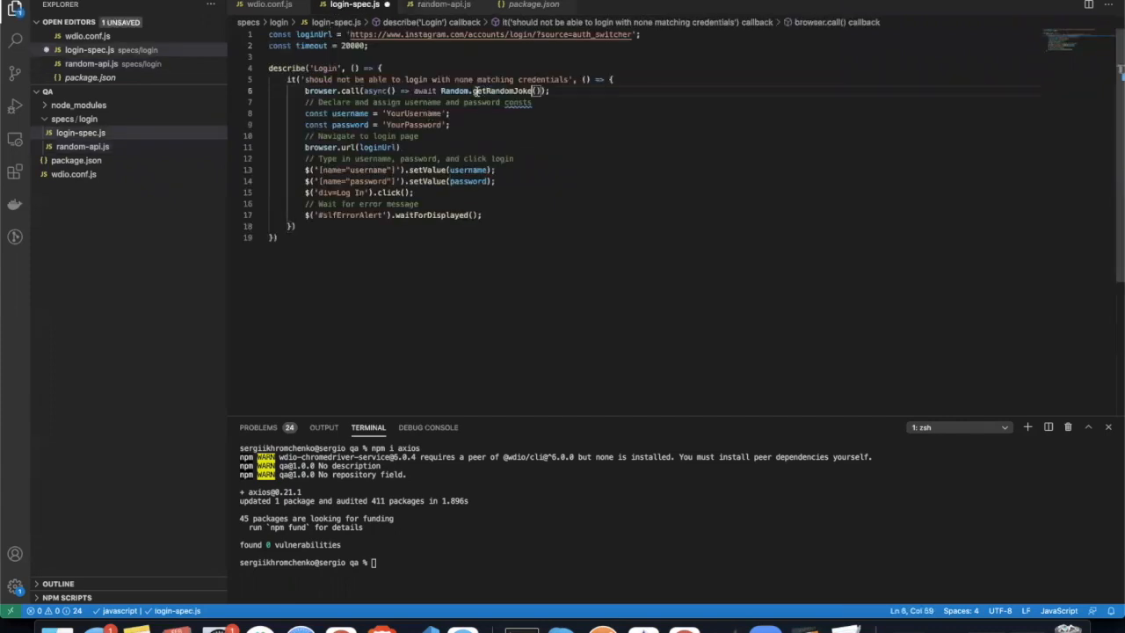
pyautogui.click(444, 4)
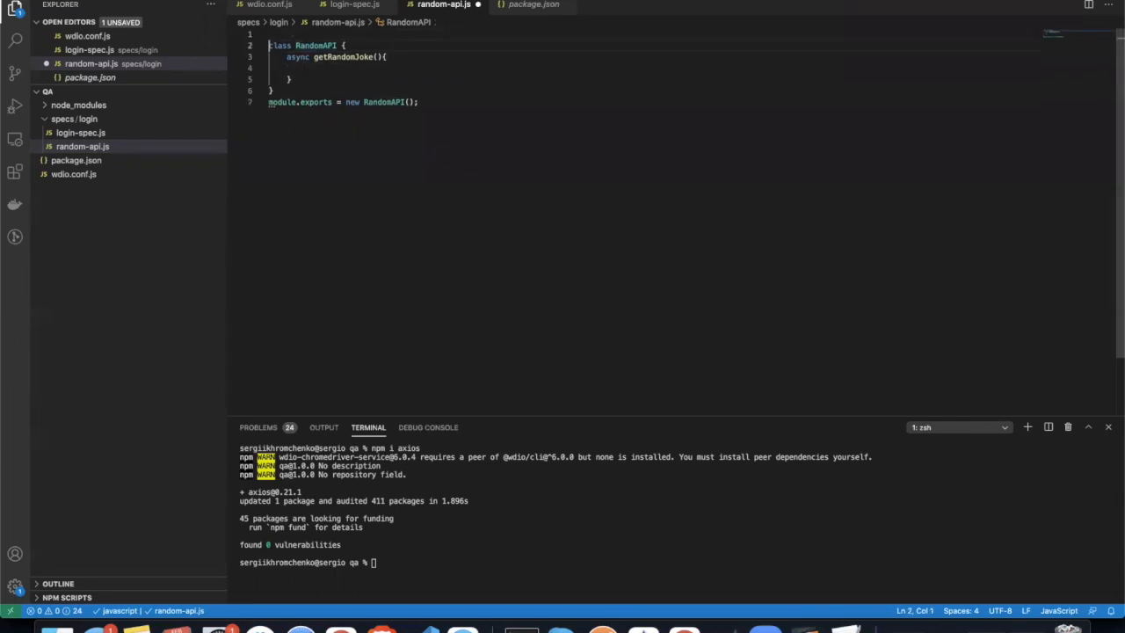
# Step: Add const axios = require('axios'); at the top of random-api.js
pyautogui.press('Enter')
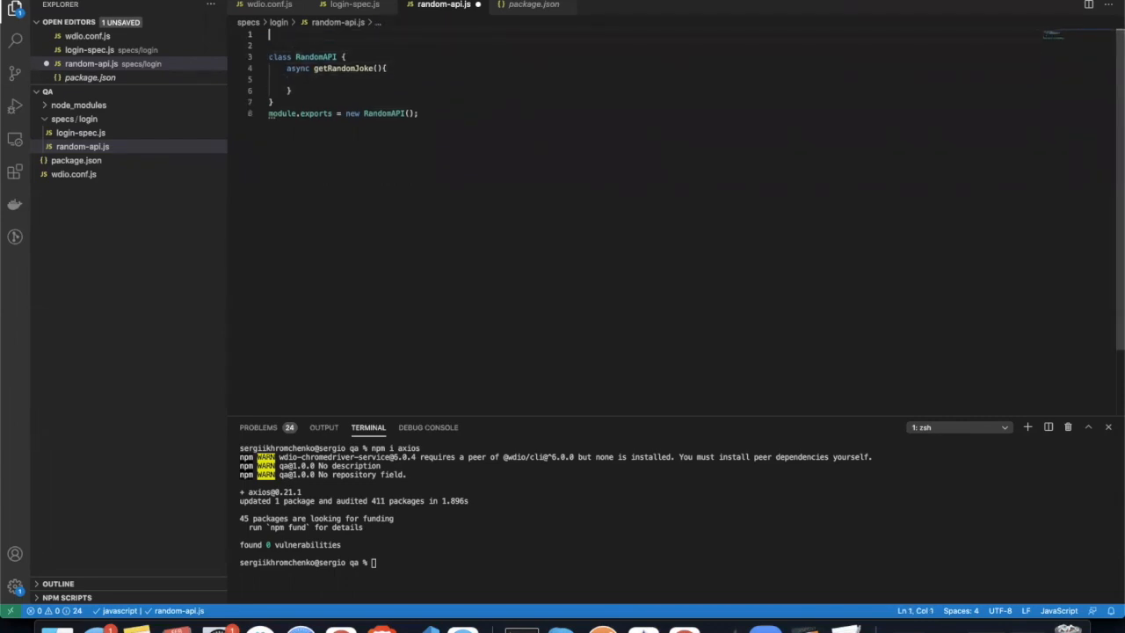
pyautogui.write('const axios =')
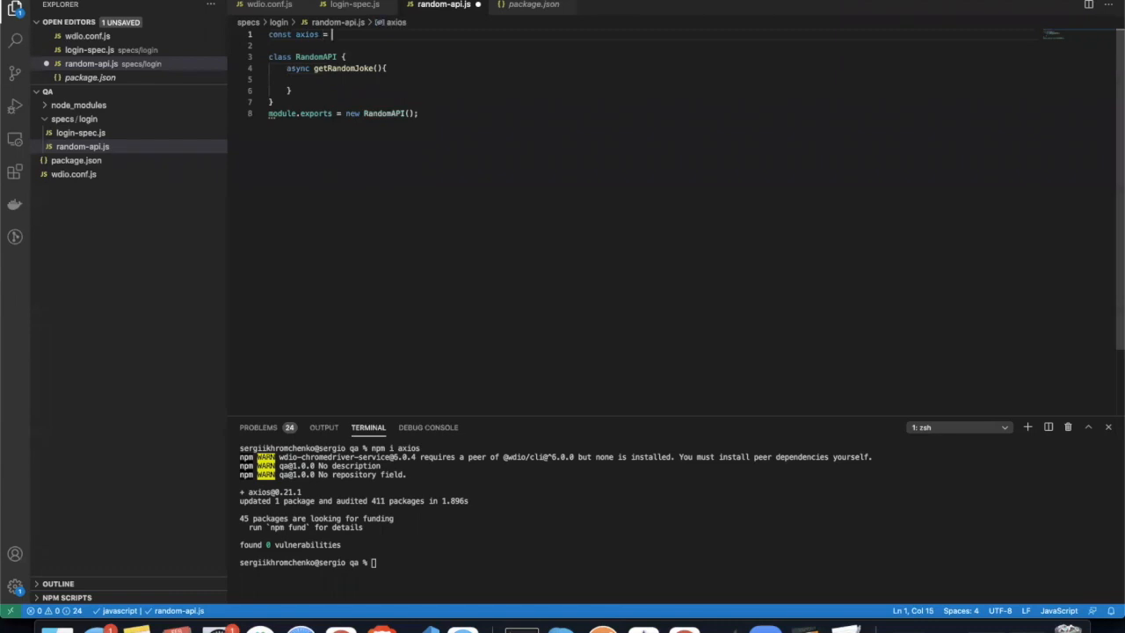
pyautogui.write('require()')
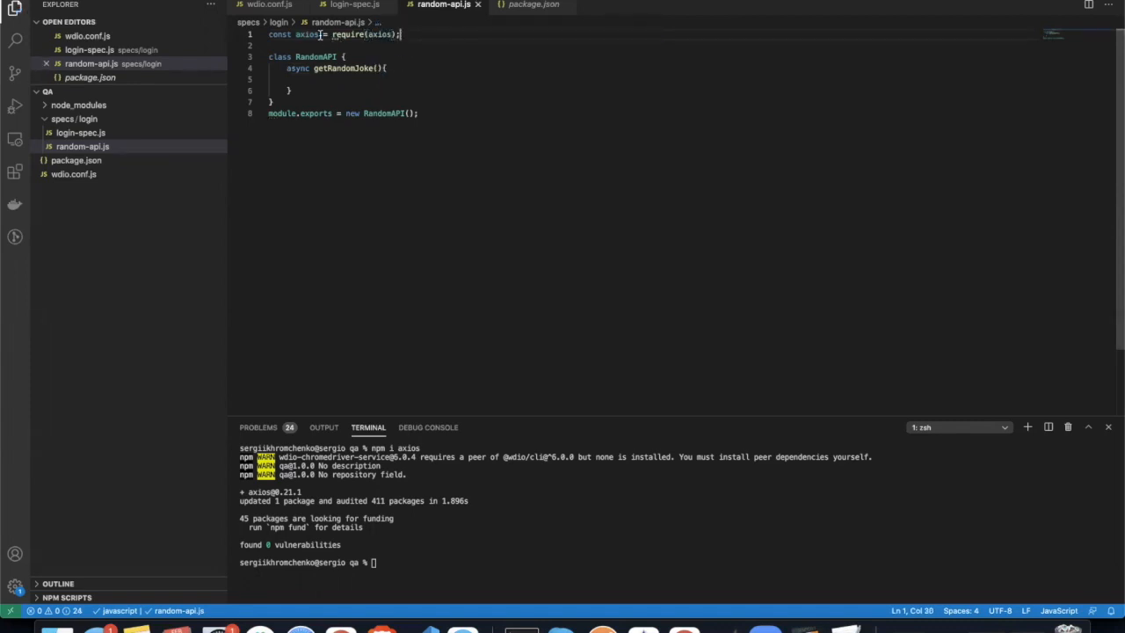
pyautogui.doubleClick(379, 35)
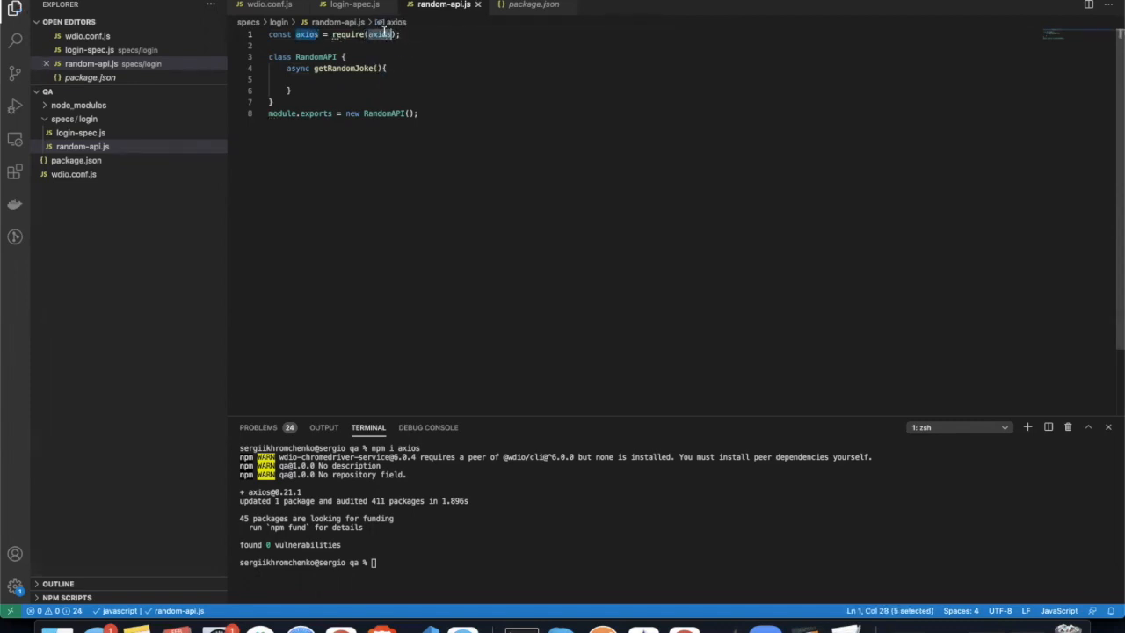
pyautogui.doubleClick(306, 34)
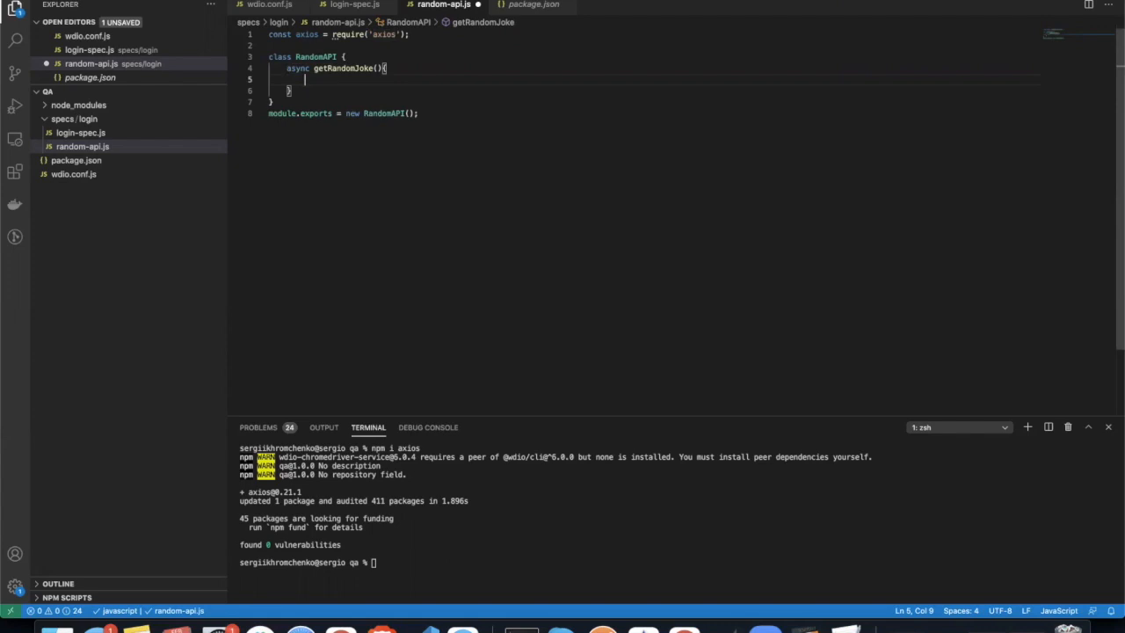
# Step: Begin a const response = axios. line inside getRandomJoke
pyautogui.write('c')
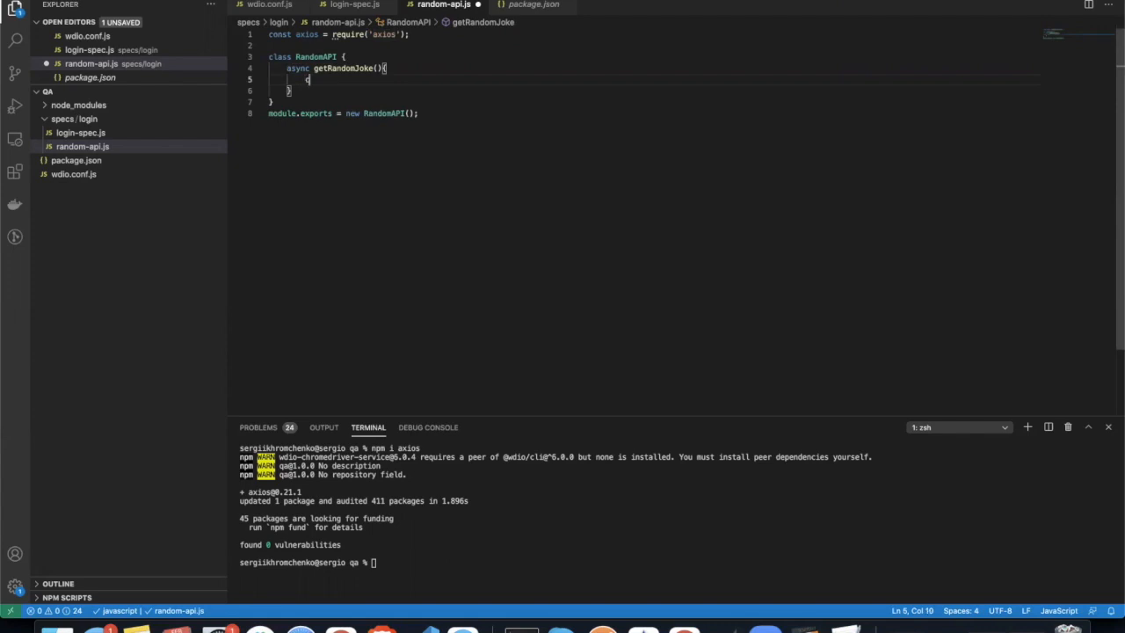
pyautogui.write('const response = axio')
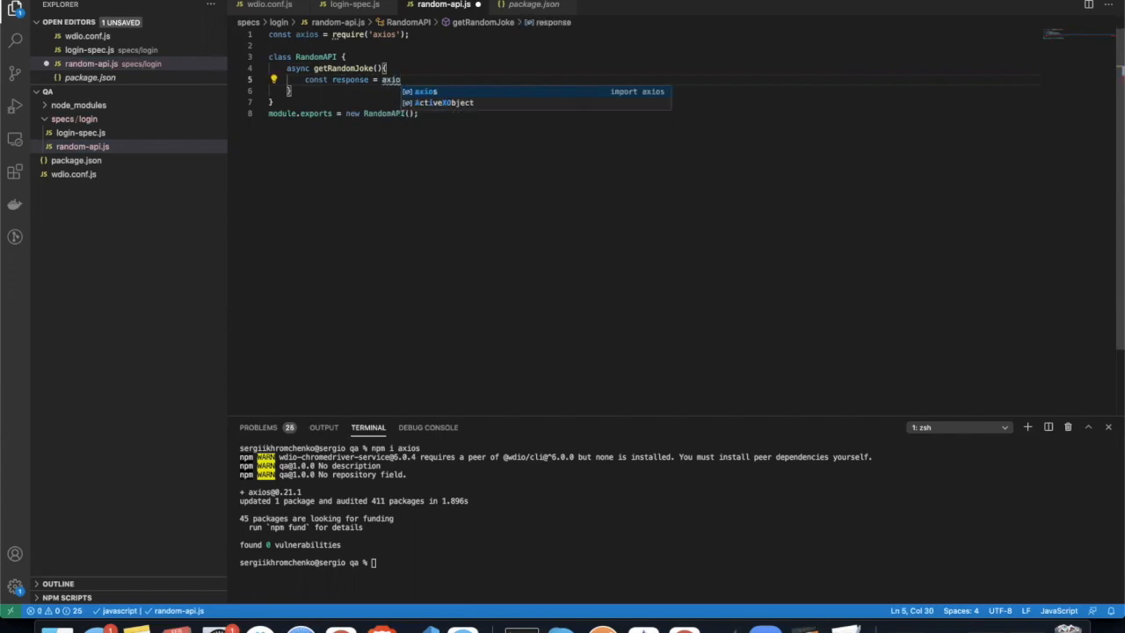
pyautogui.write('.')
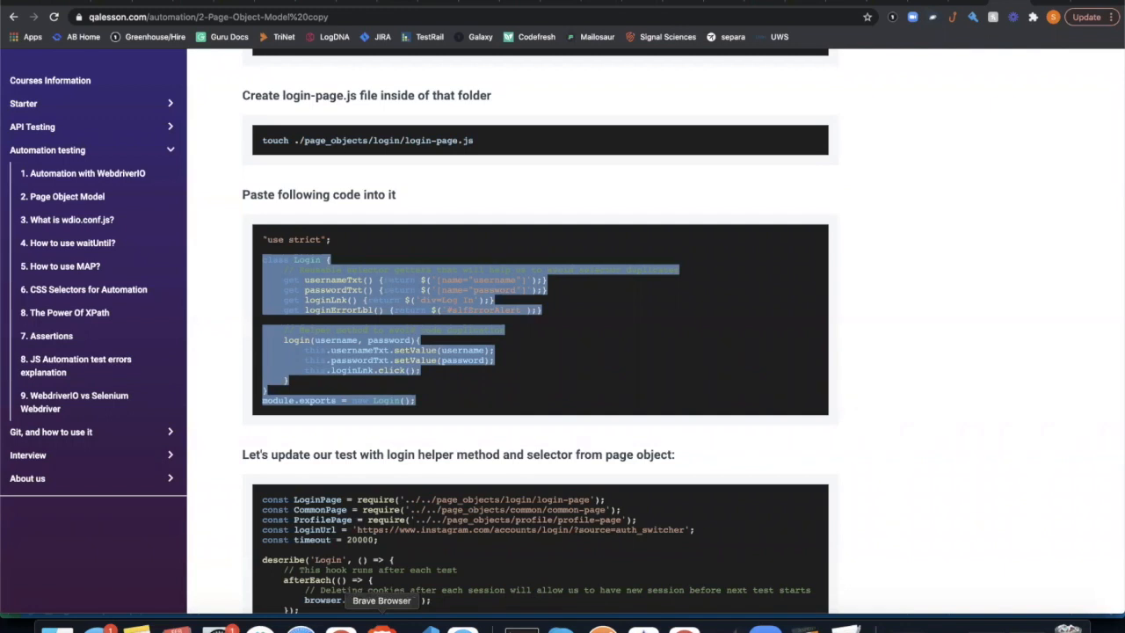
# Step: Search Google for 'chuck norris joke api'
pyautogui.scroll(3)
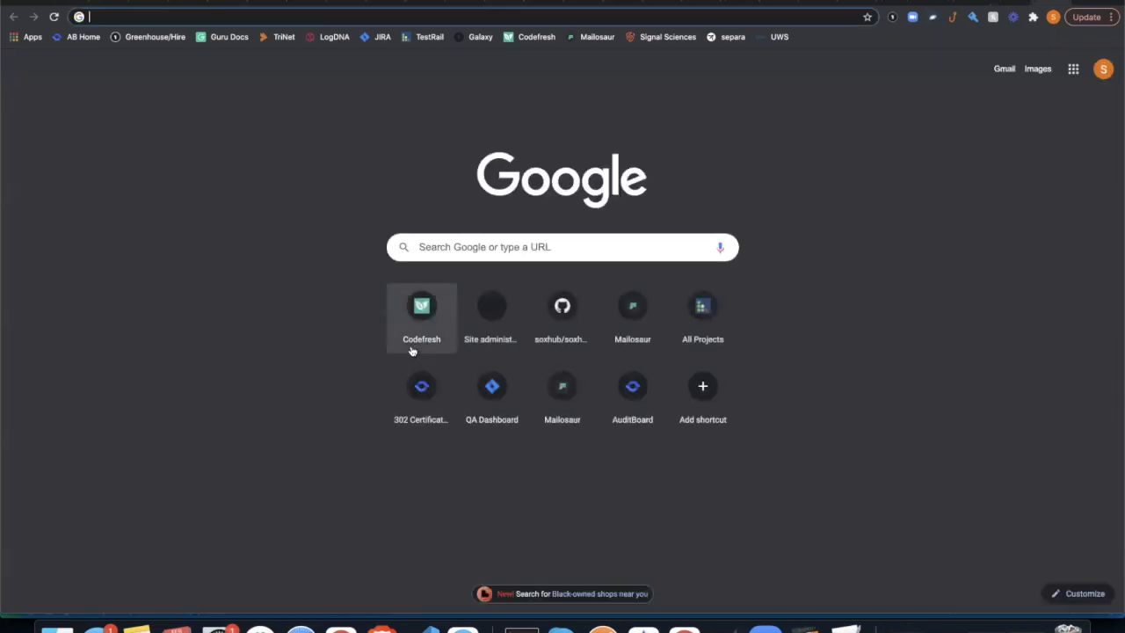
pyautogui.moveTo(429, 271)
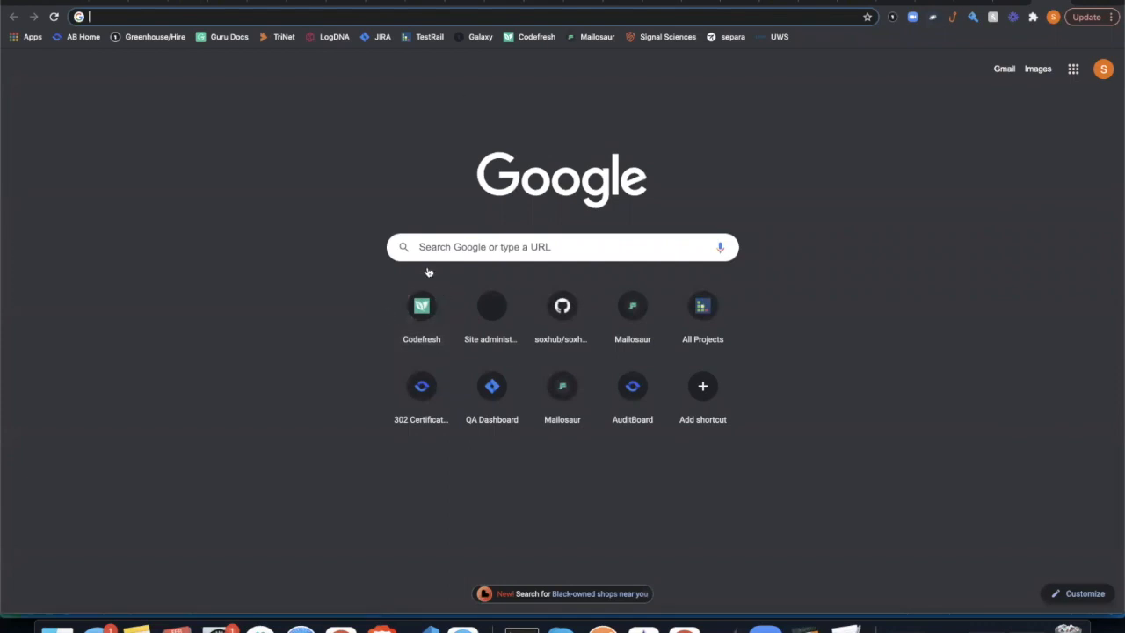
pyautogui.moveTo(413, 91)
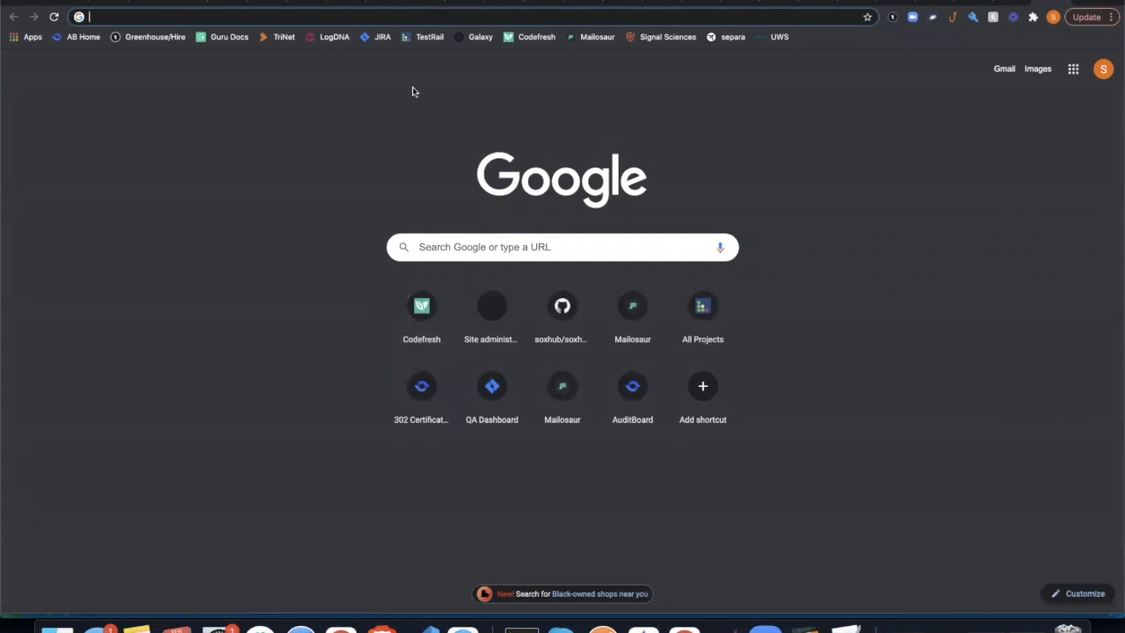
pyautogui.write('random api')
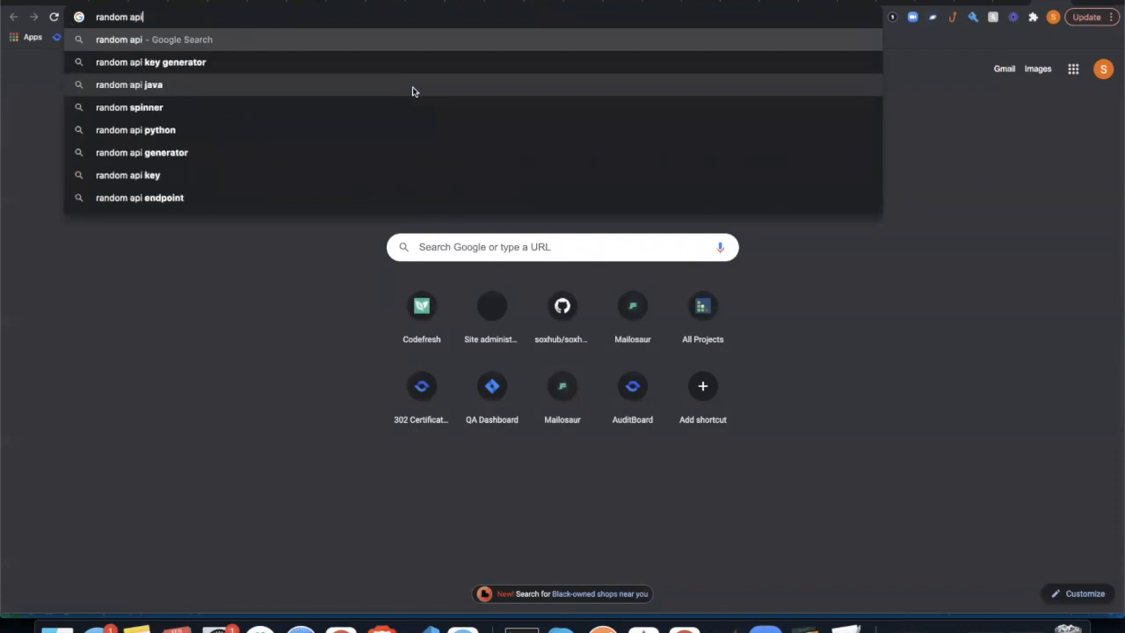
pyautogui.write('jo')
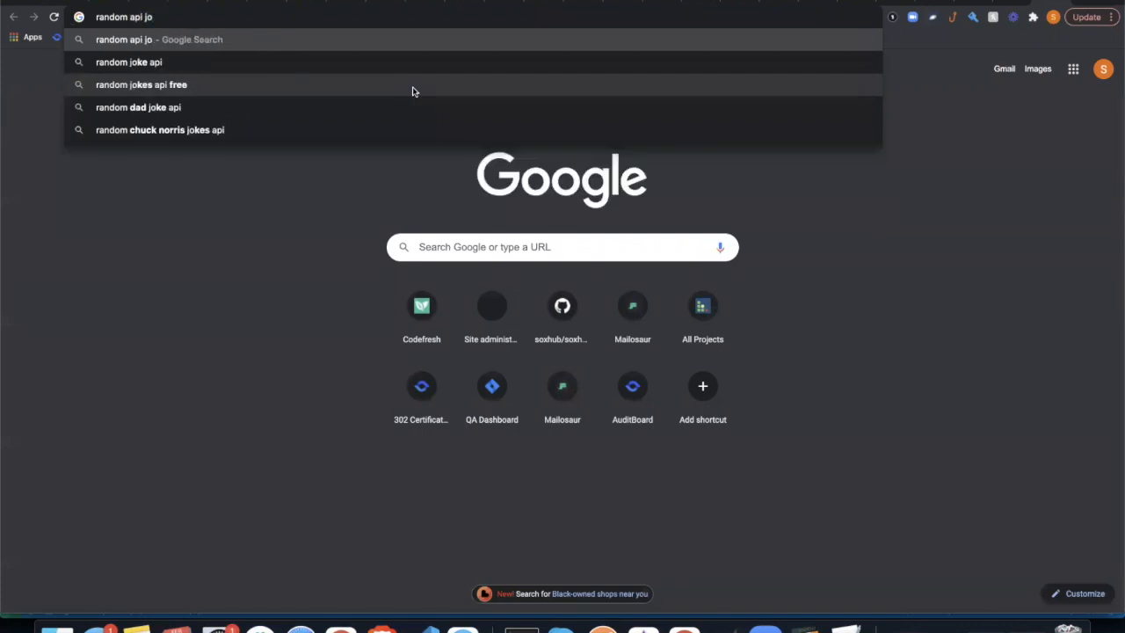
pyautogui.write('chuck')
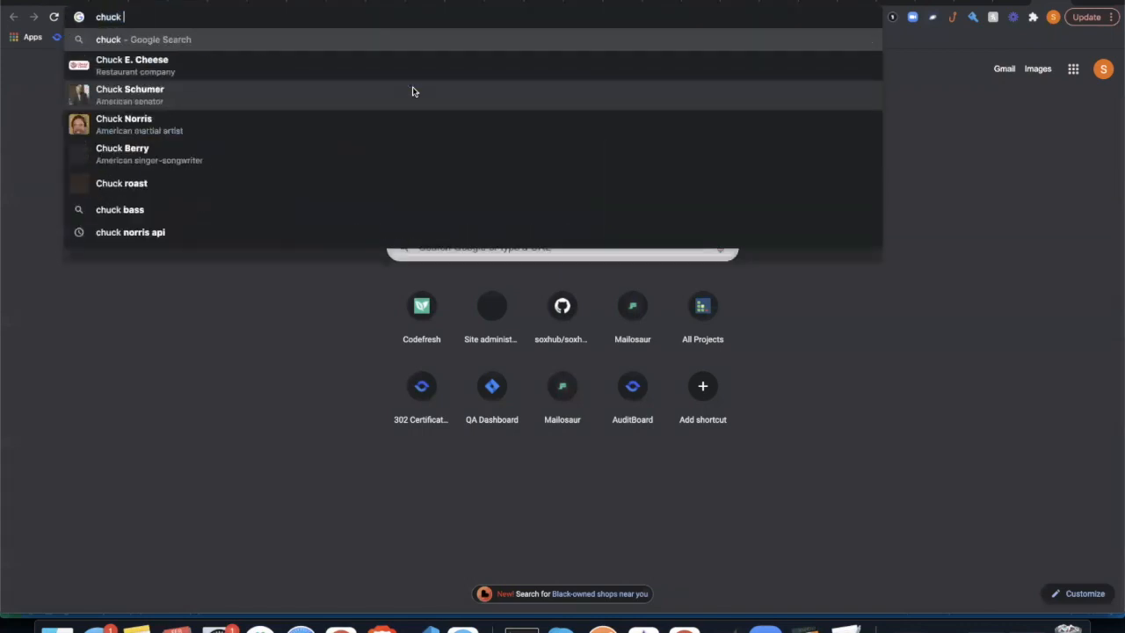
pyautogui.write('norries jo')
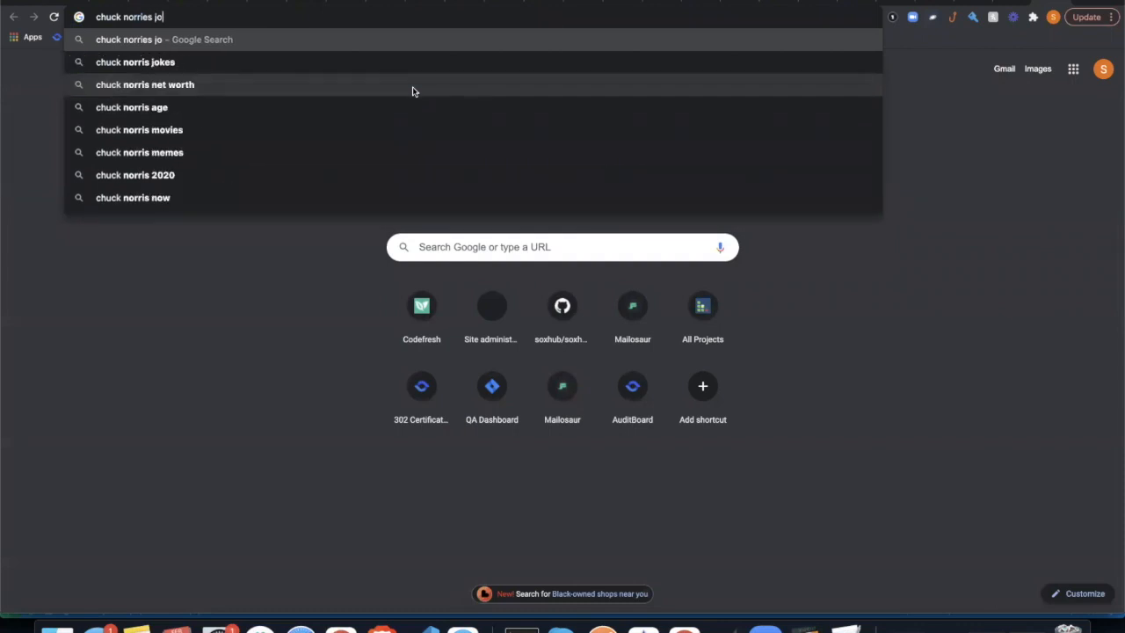
pyautogui.click(135, 61)
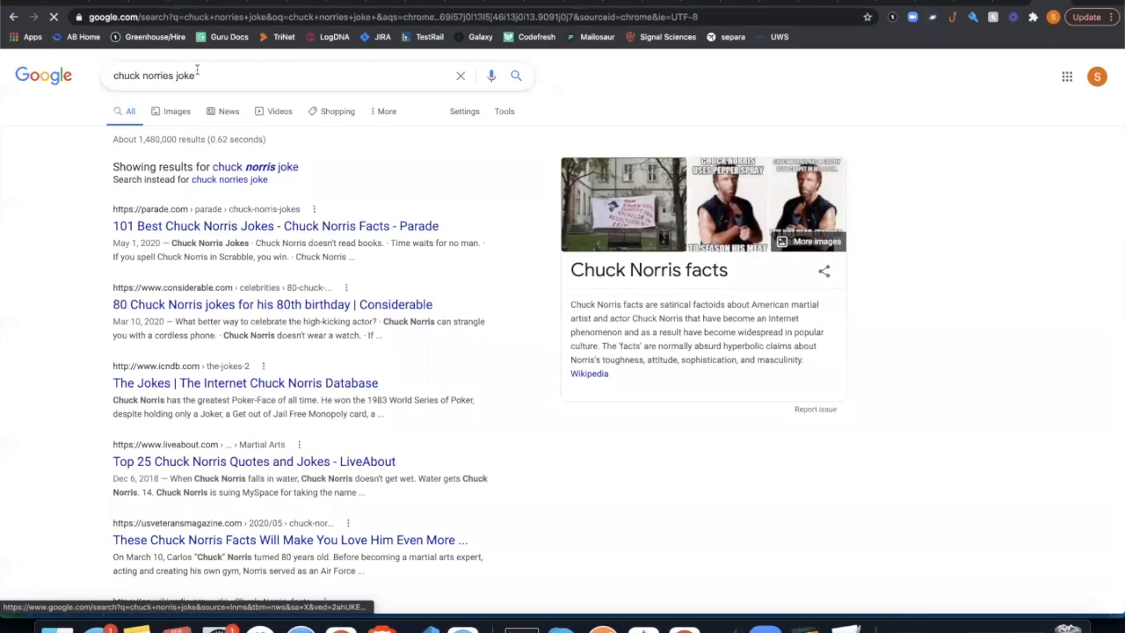
pyautogui.write('api')
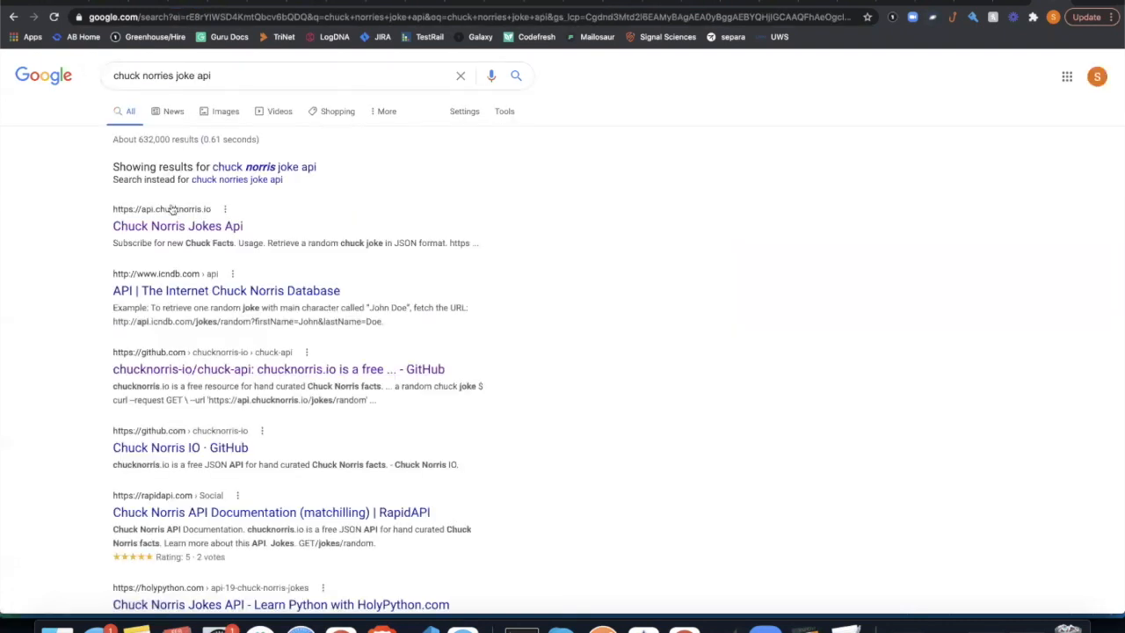
# Step: Open the chuck-api GitHub README and select the random joke endpoint URL under Usage
pyautogui.click(279, 368)
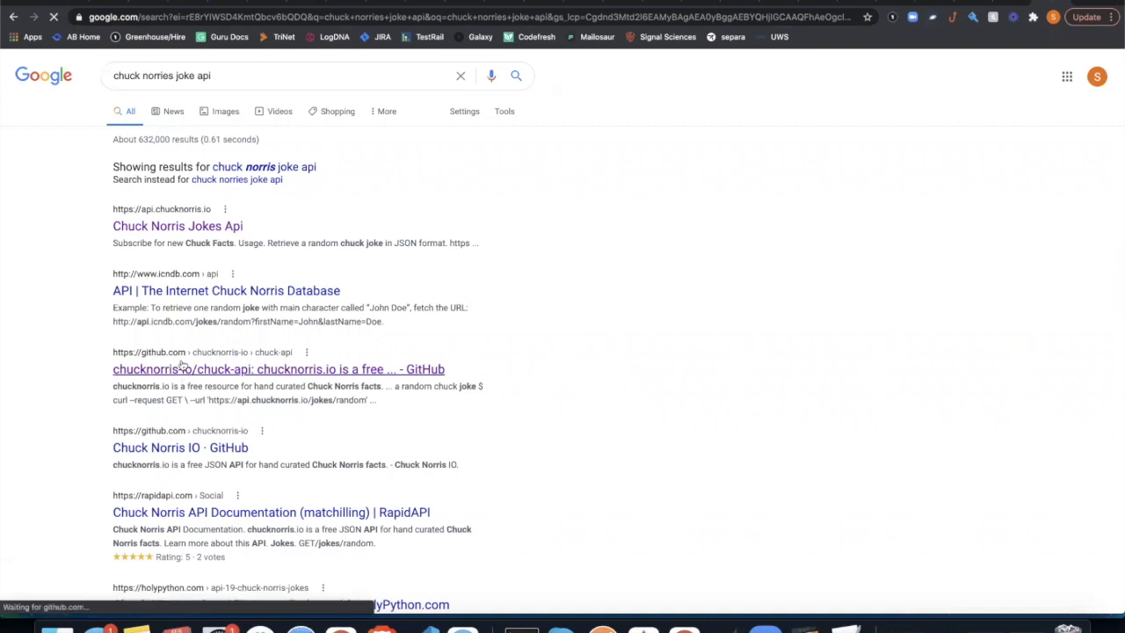
pyautogui.click(279, 368)
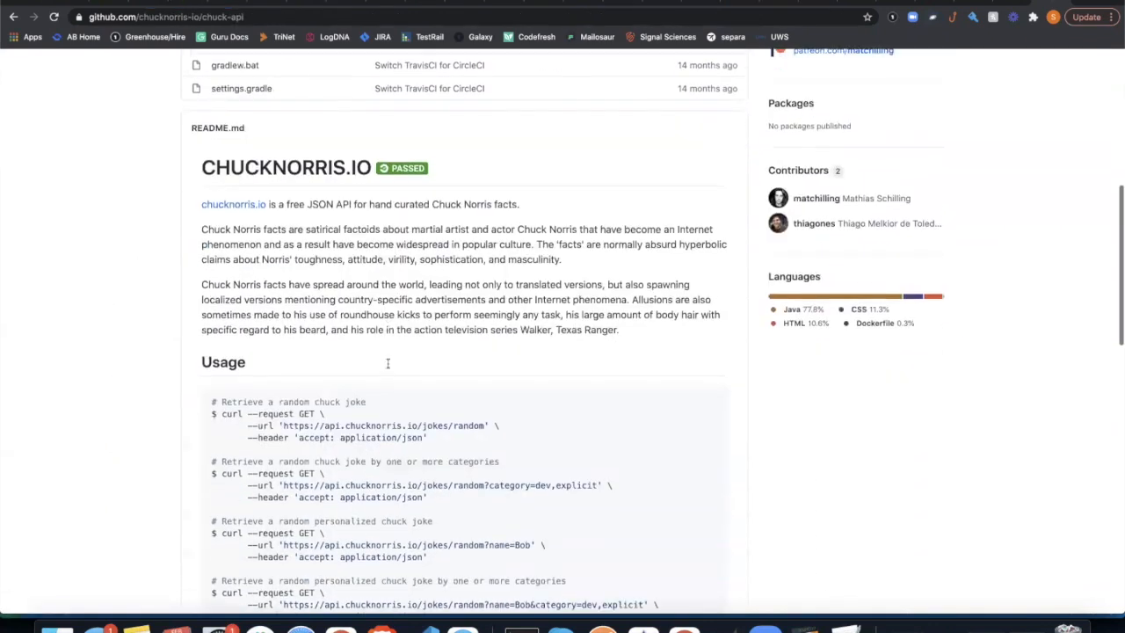
pyautogui.scroll(-3)
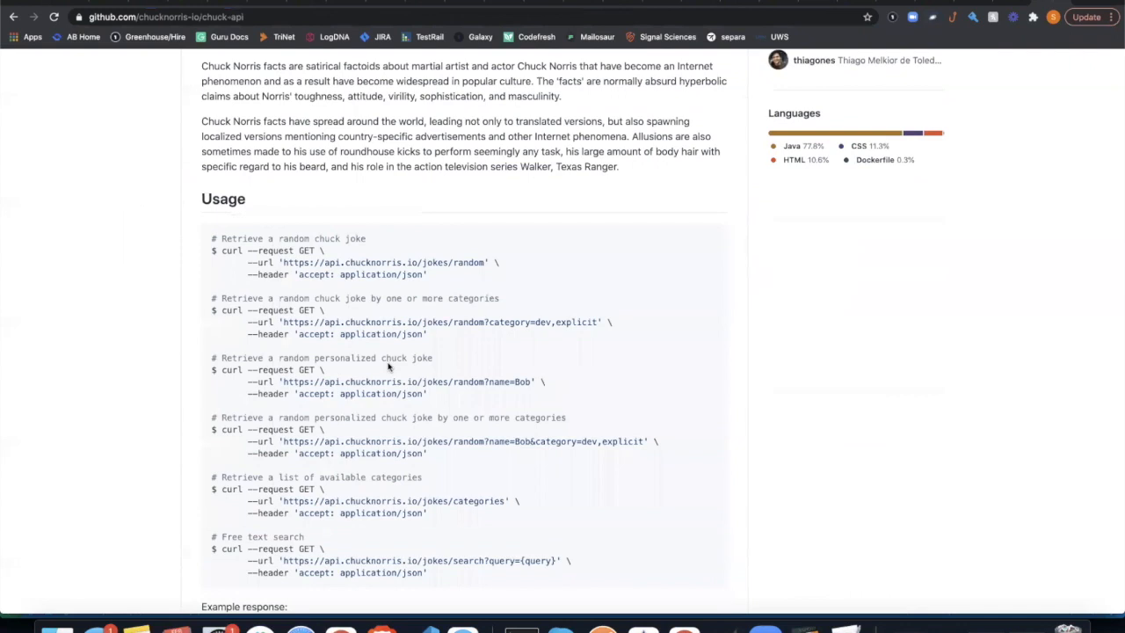
pyautogui.scroll(-3)
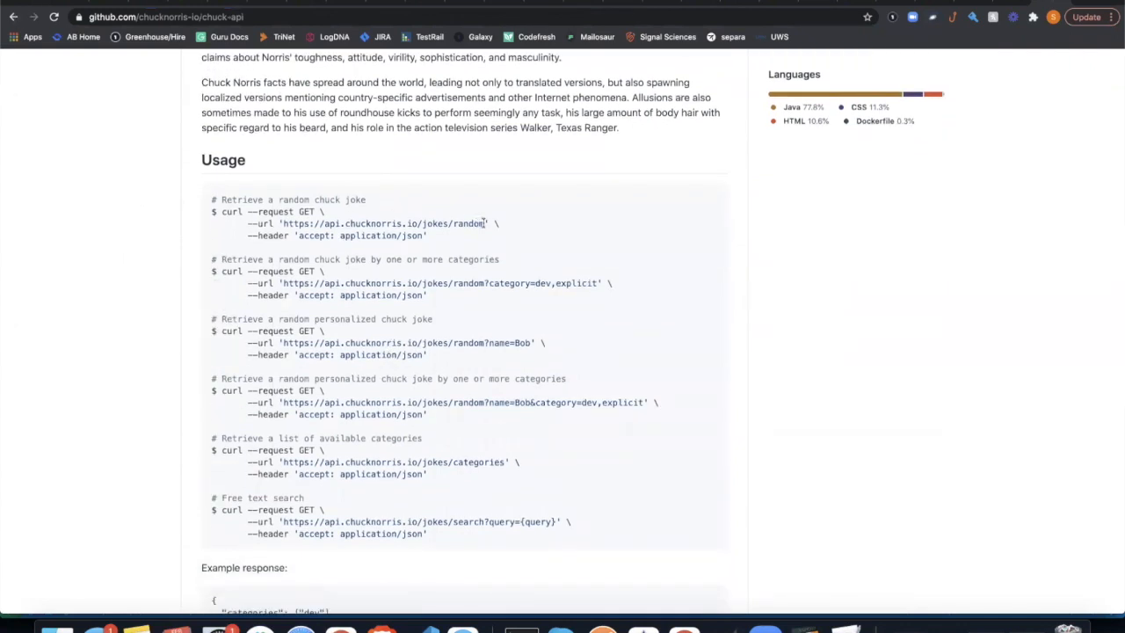
pyautogui.doubleClick(382, 224)
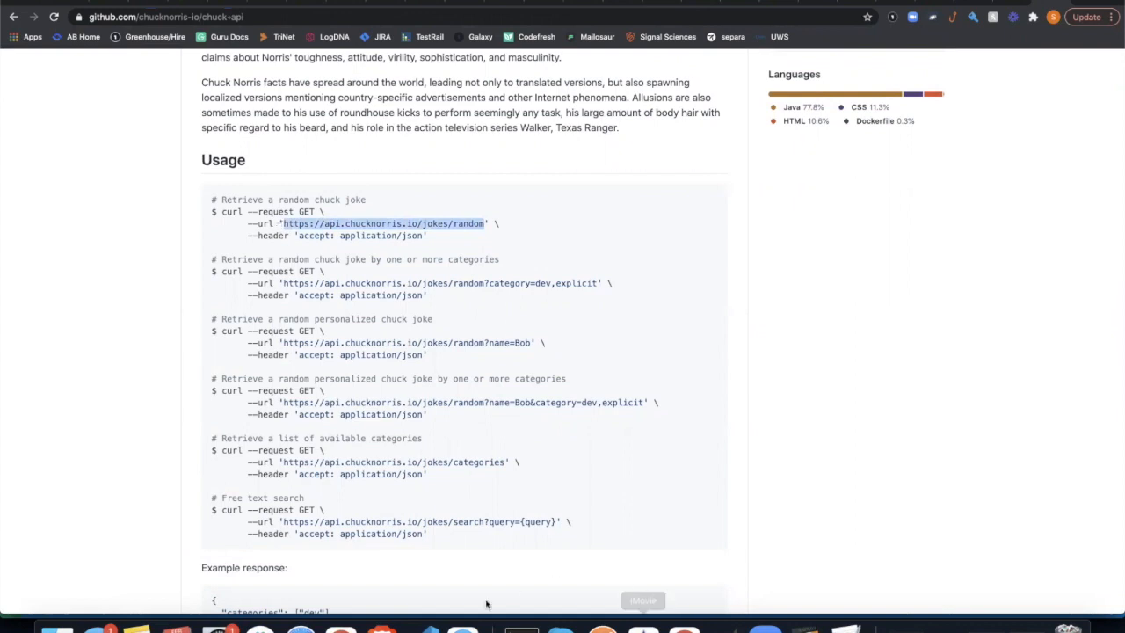
pyautogui.moveTo(1085, 5)
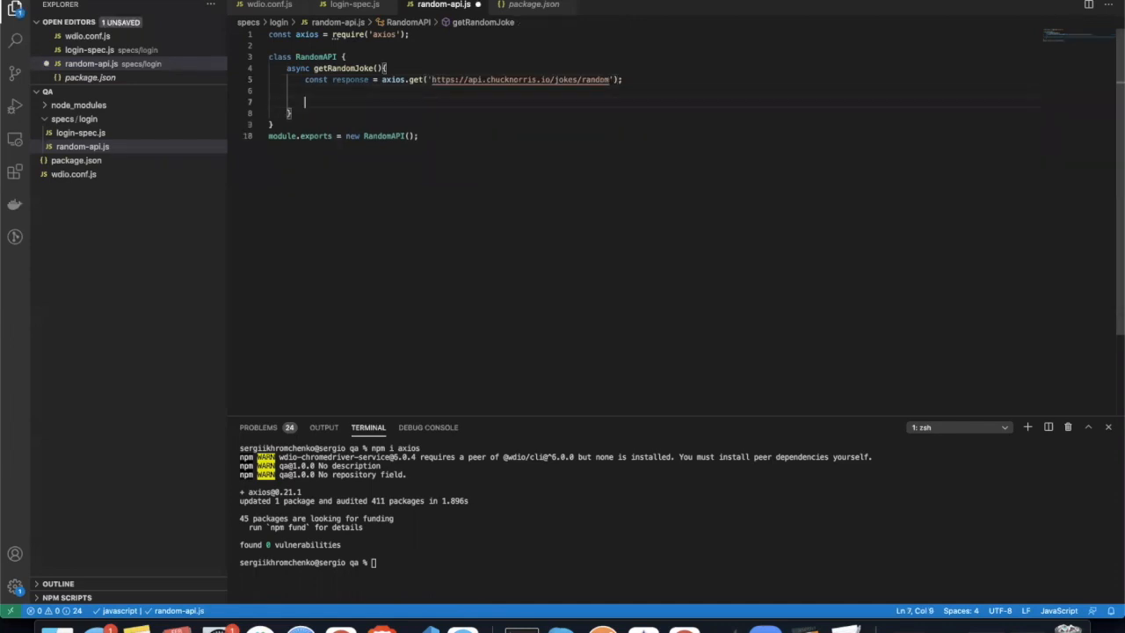
# Step: Make getRandomJoke return response after the axios.get call
pyautogui.write('re')
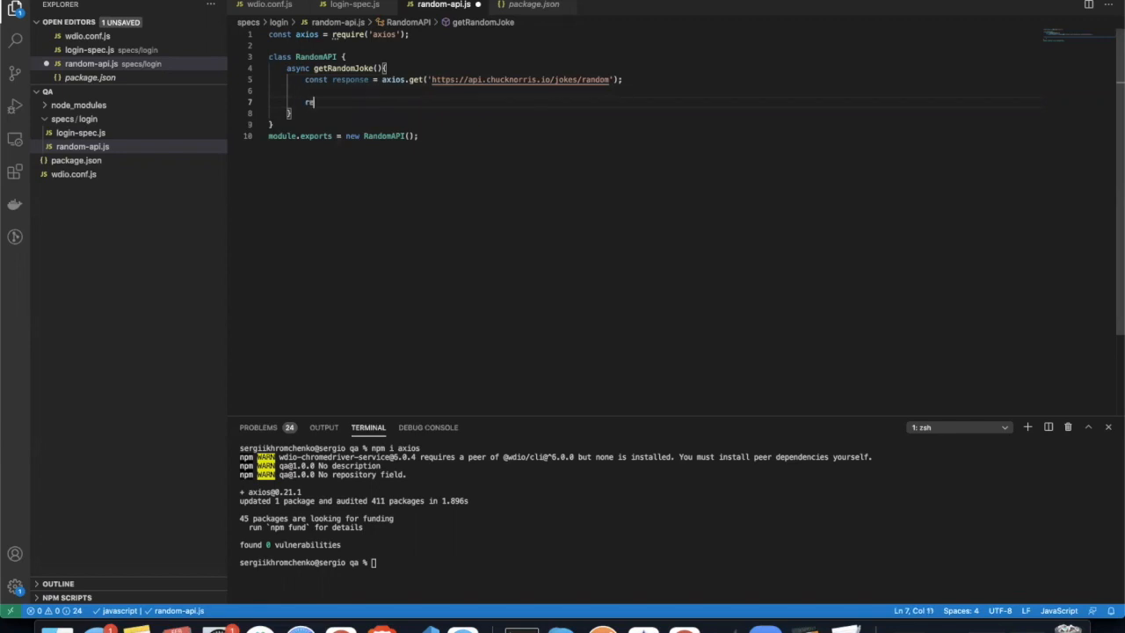
pyautogui.write('return')
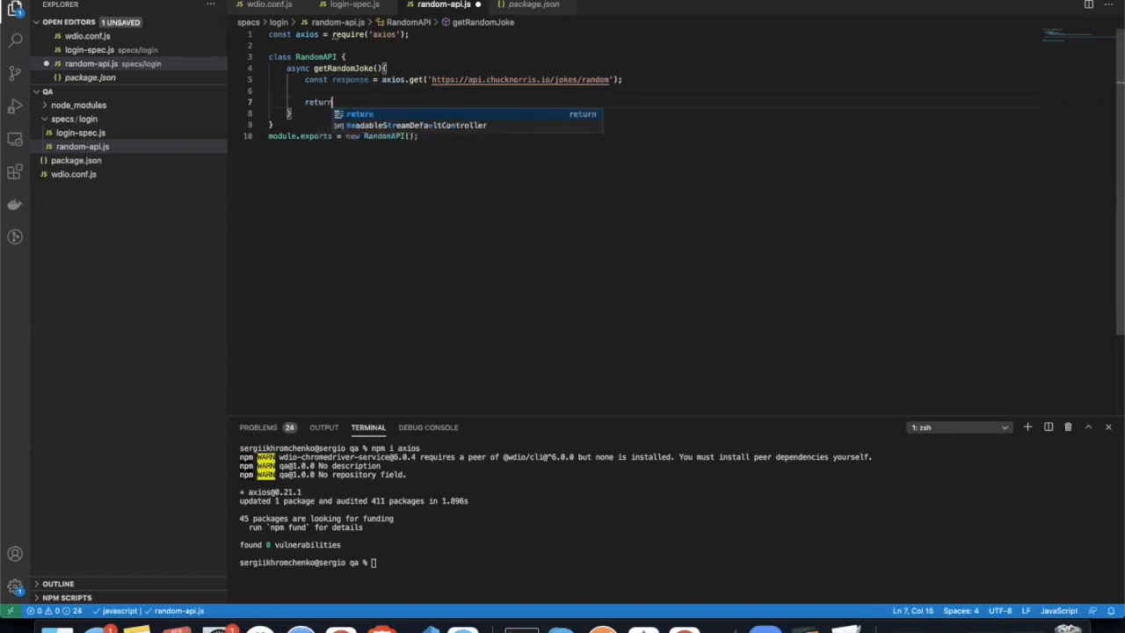
pyautogui.write('response')
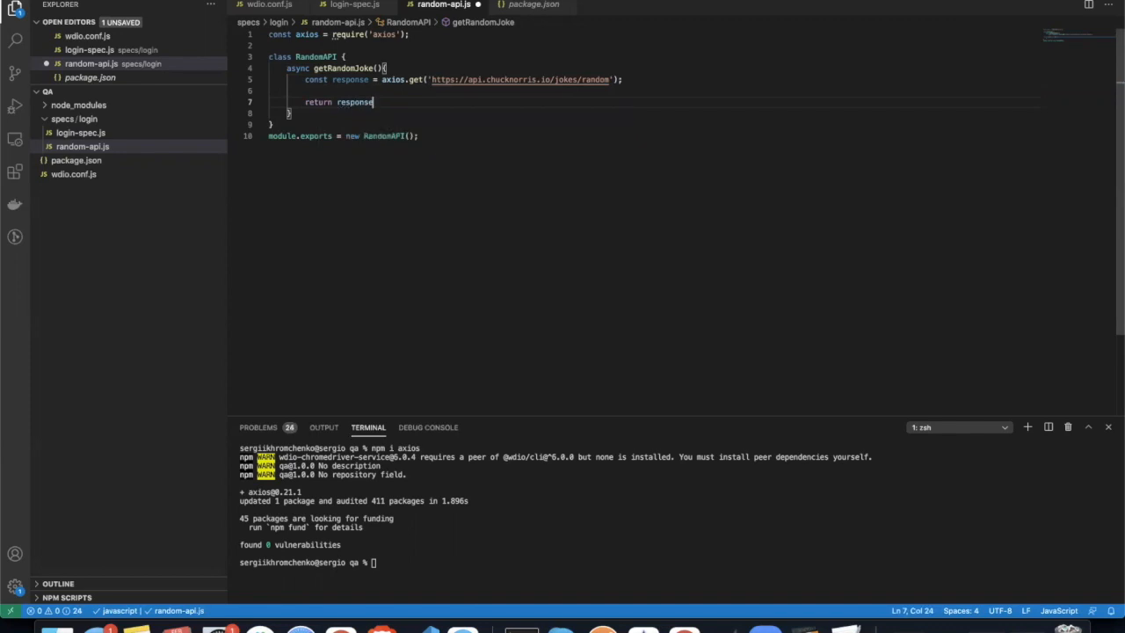
pyautogui.click(354, 4)
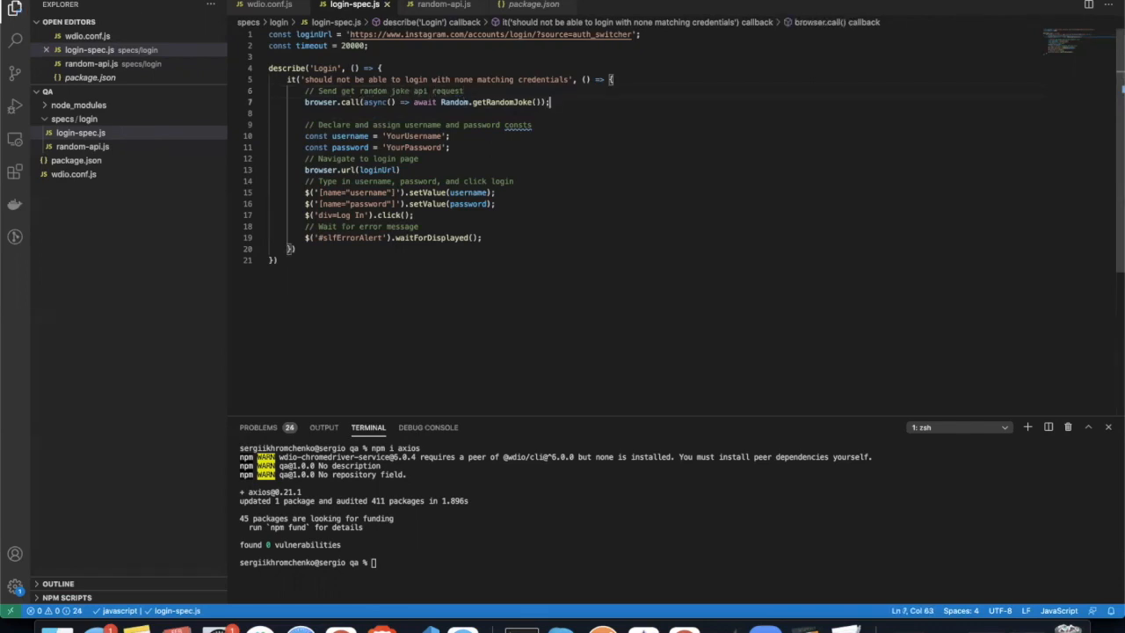
# Step: Store the browser.call result in const randomJoke and add console.log(randomJoke)
pyautogui.write('const')
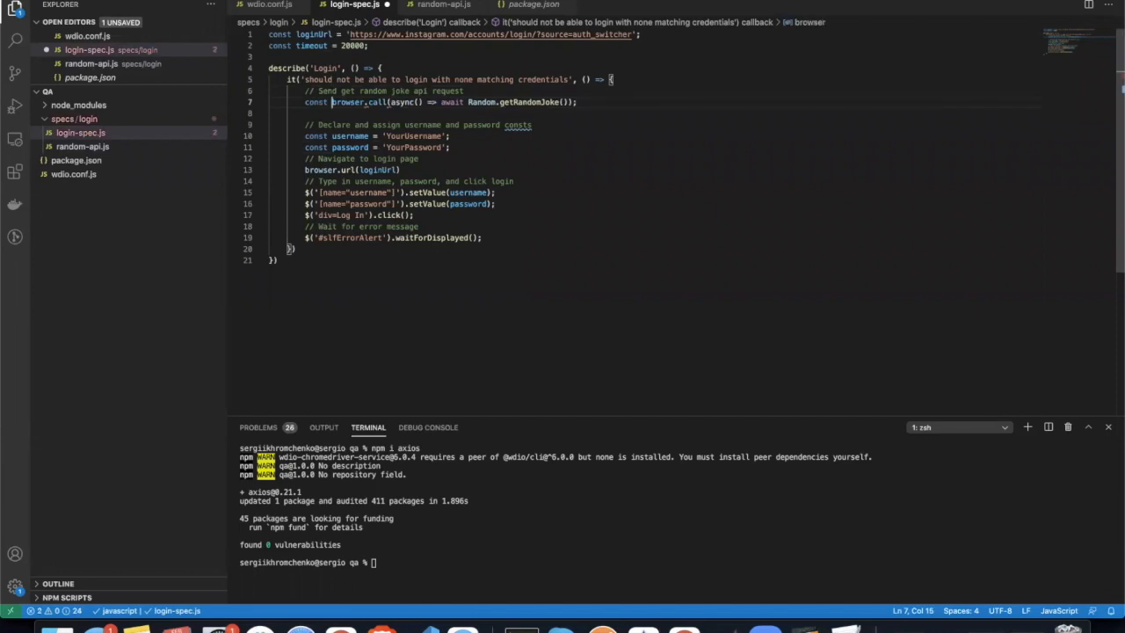
pyautogui.write('randomJoke =')
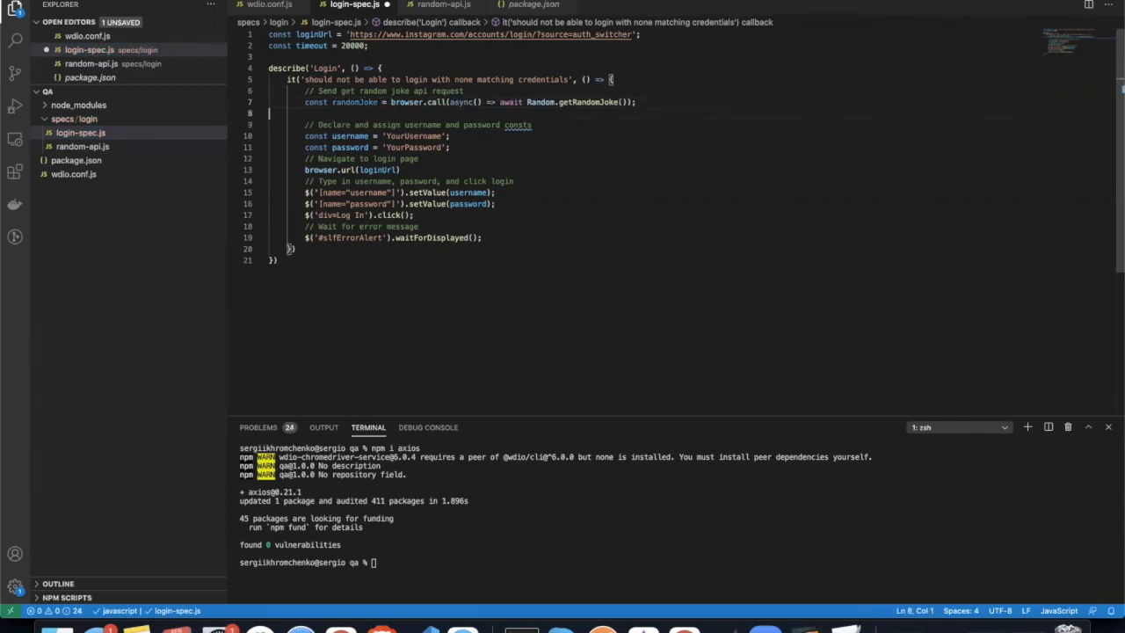
pyautogui.write('log(rando);')
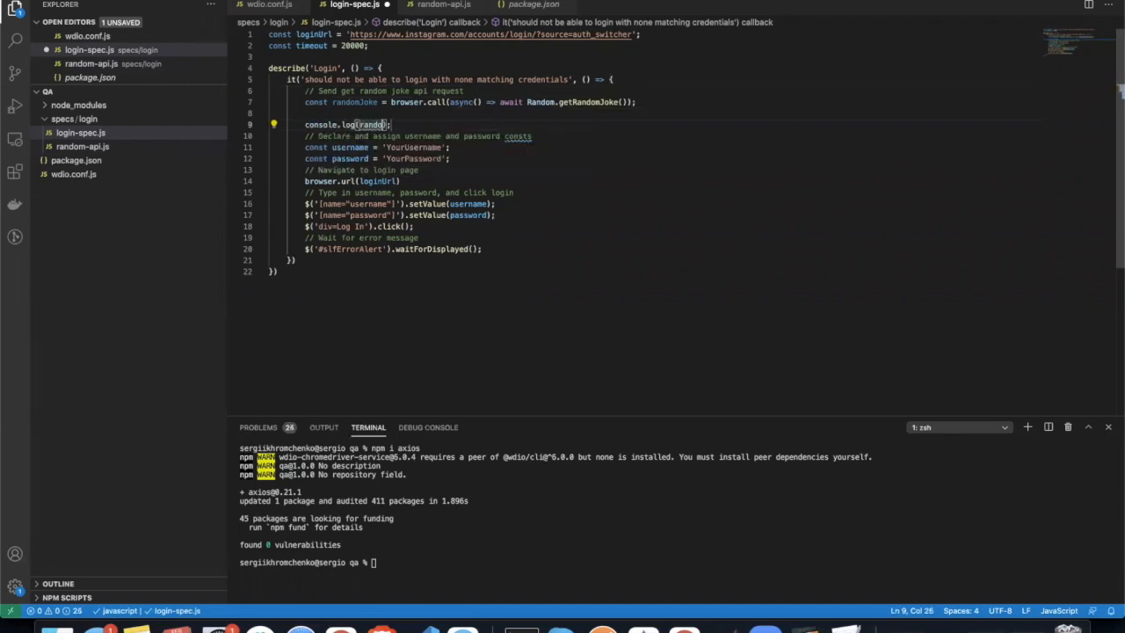
pyautogui.write('mJoke')
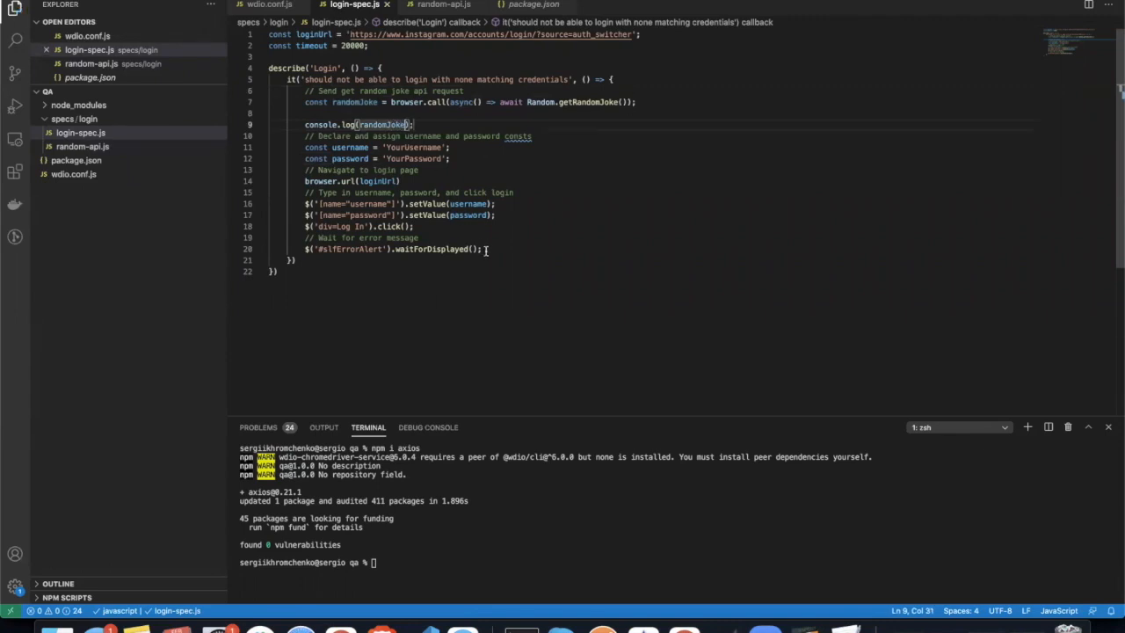
# Step: Delete the setValue, click and waitForDisplayed lines, keeping only the login page navigation
pyautogui.click(498, 215)
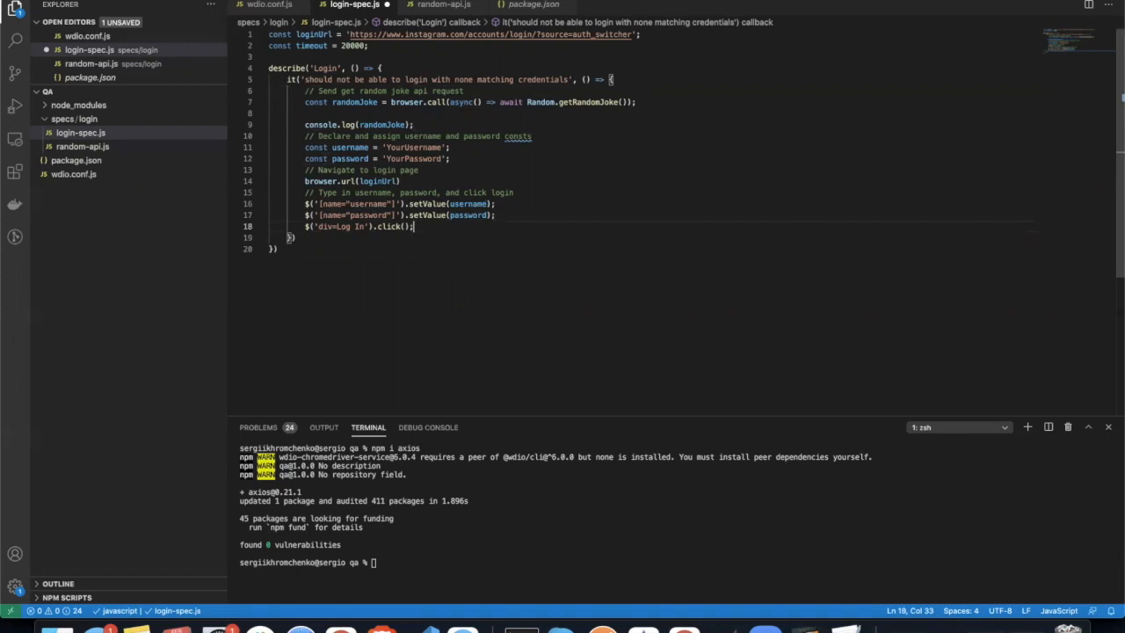
pyautogui.click(417, 203)
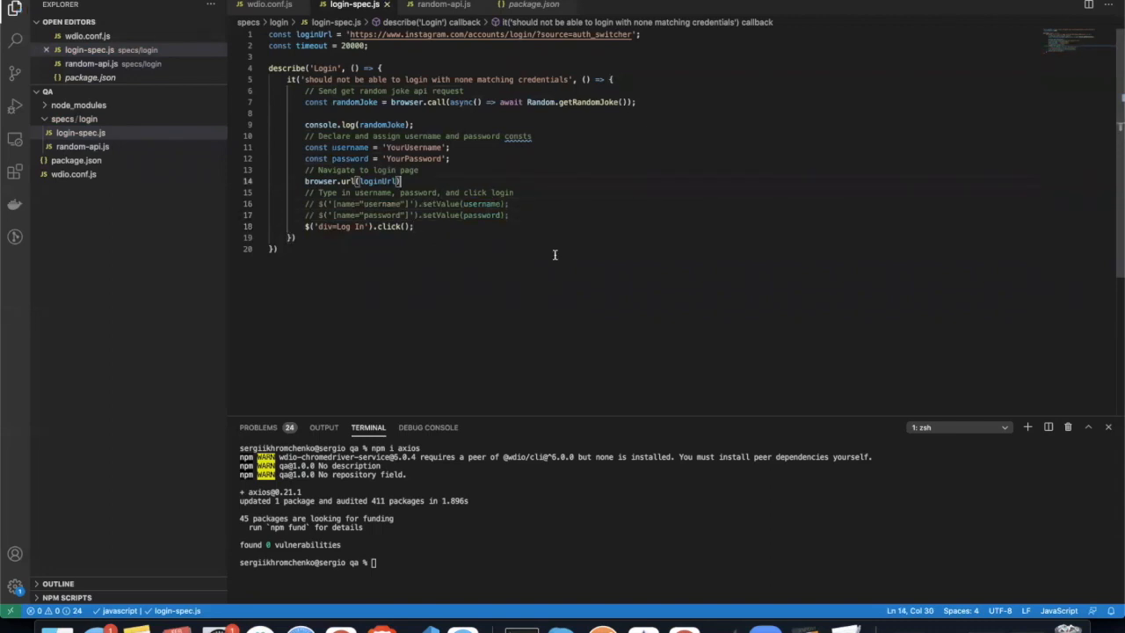
pyautogui.press('Enter')
pyautogui.write('clera')
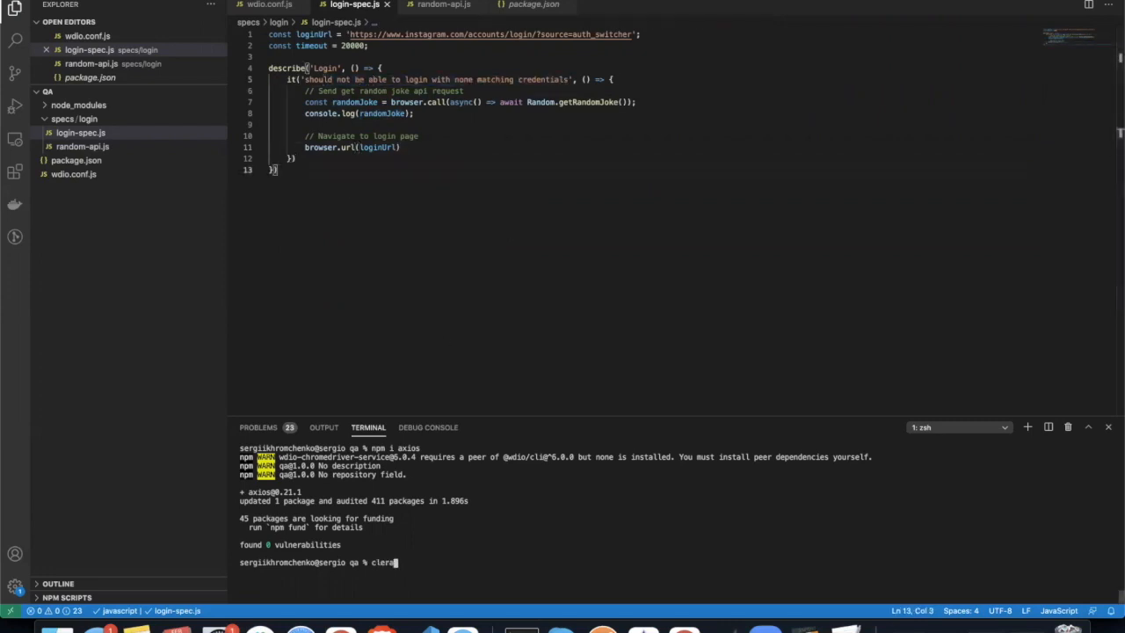
# Step: Enter ./node_modules/.bin/wdio wdio.conf.js in the terminal and start a require() import
pyautogui.write('./node_modules/.bin/wdio wdio.conf.js')
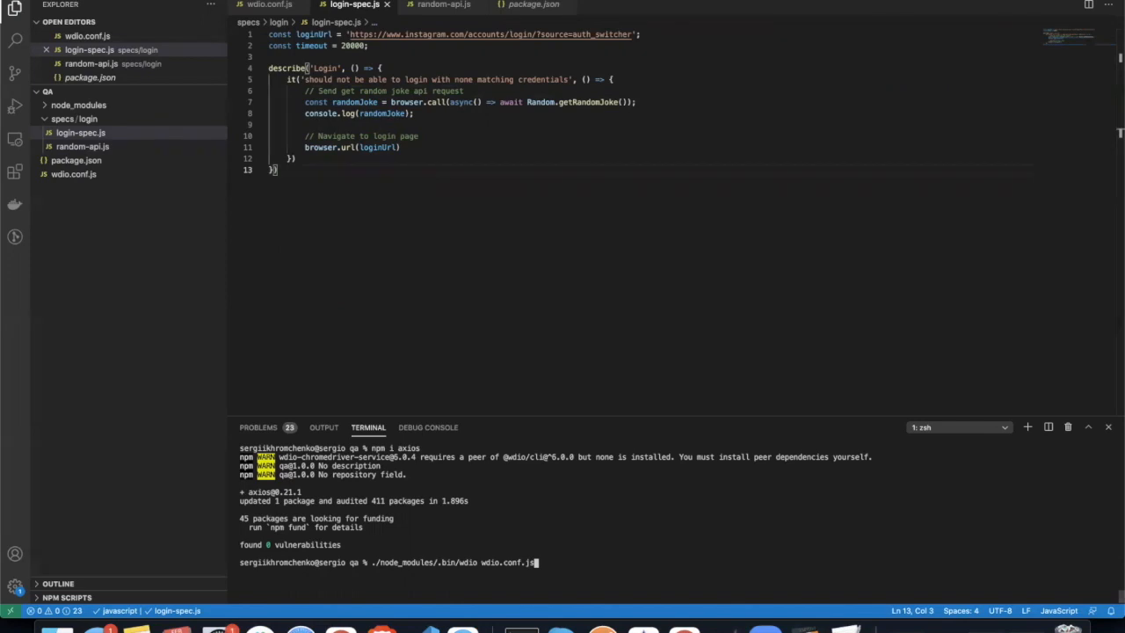
pyautogui.moveTo(646, 37)
pyautogui.write('const Random =')
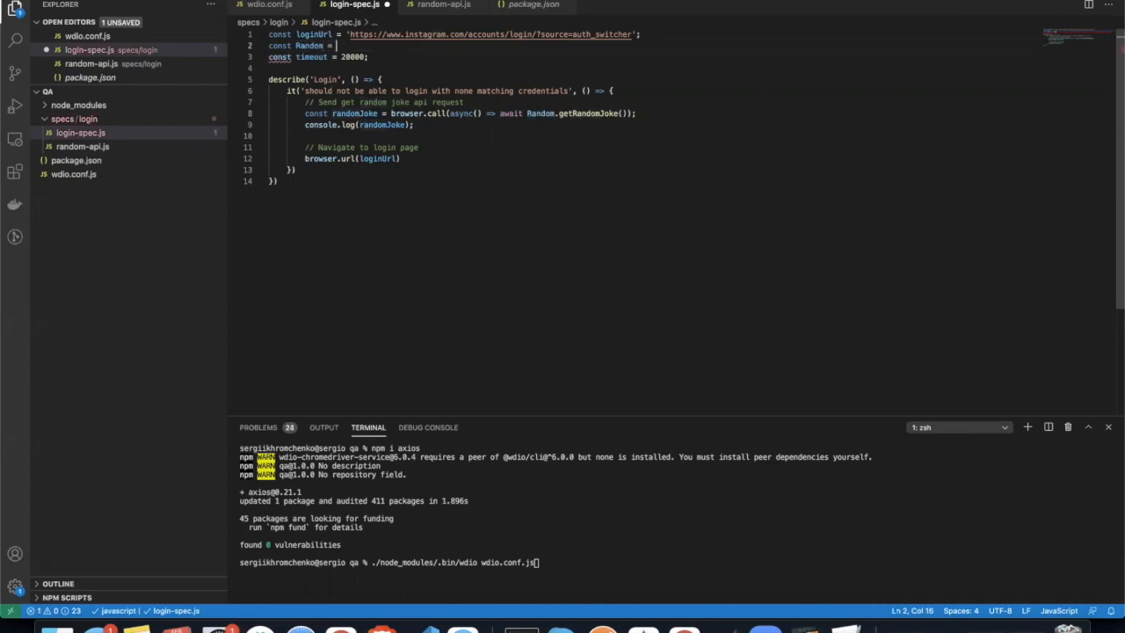
pyautogui.write('require')
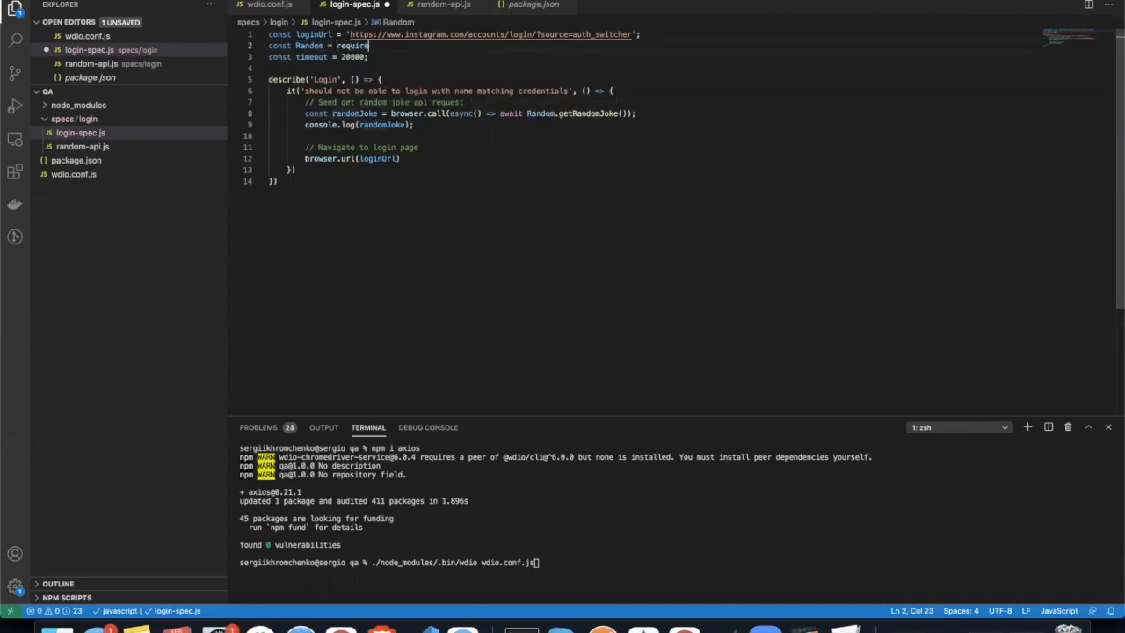
pyautogui.write('();')
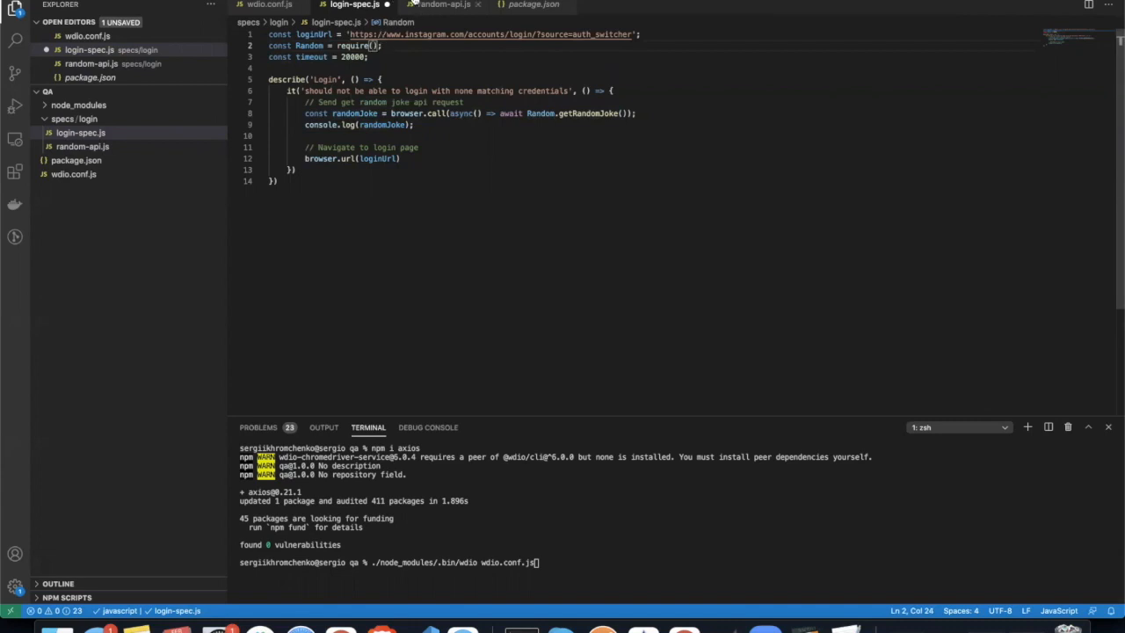
# Step: Finish the import as const Random = require('./random-api') in login-spec.js
pyautogui.click(443, 4)
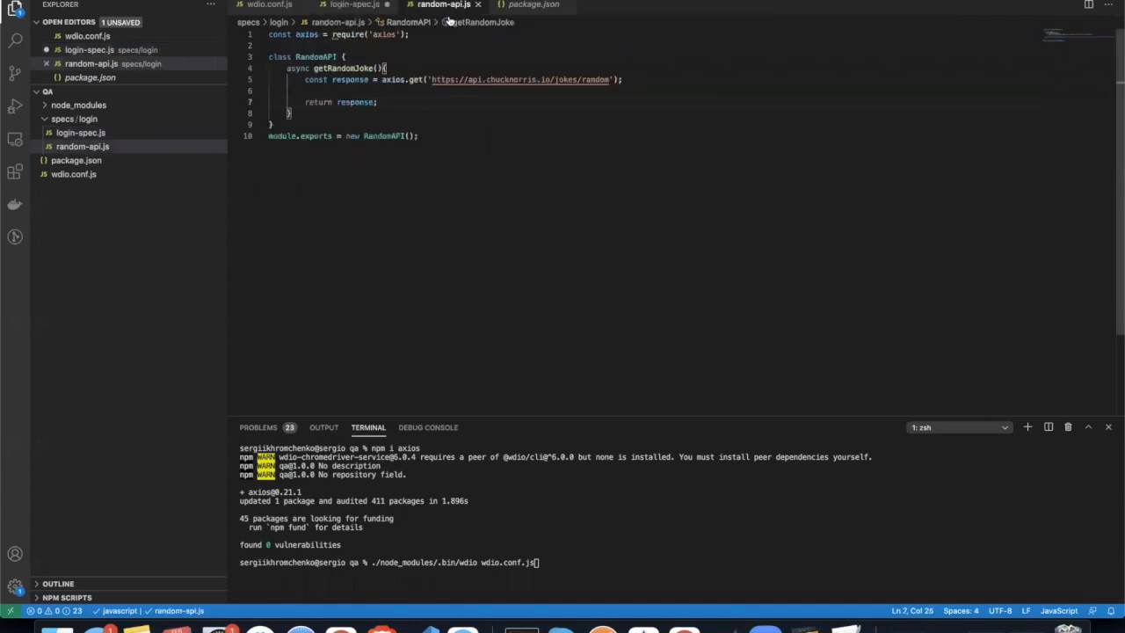
pyautogui.click(378, 101)
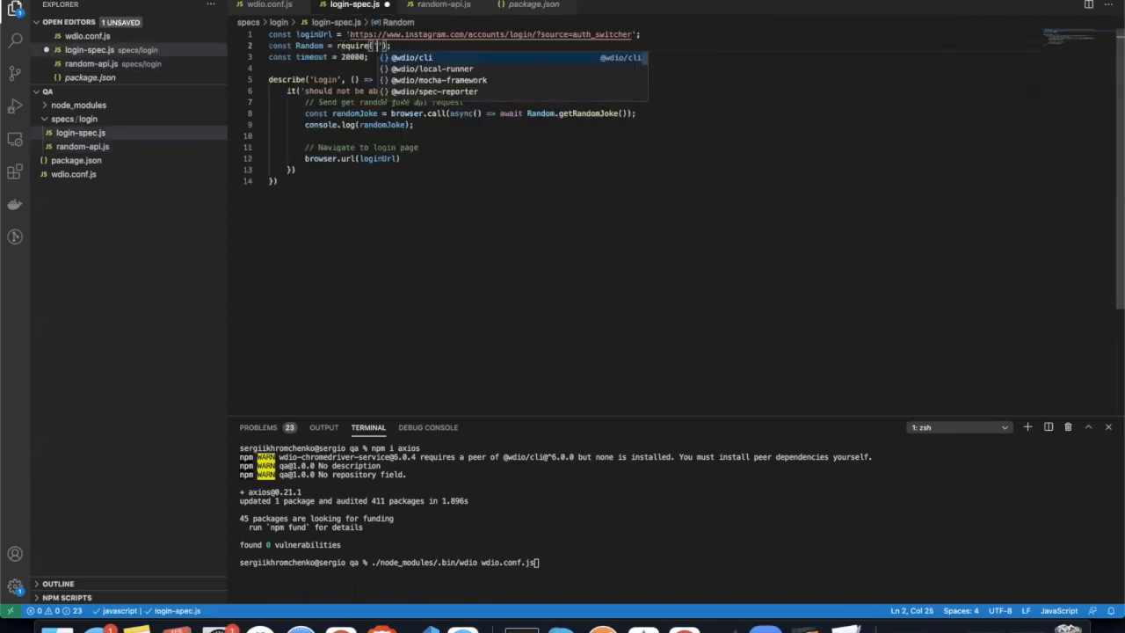
pyautogui.write('l')
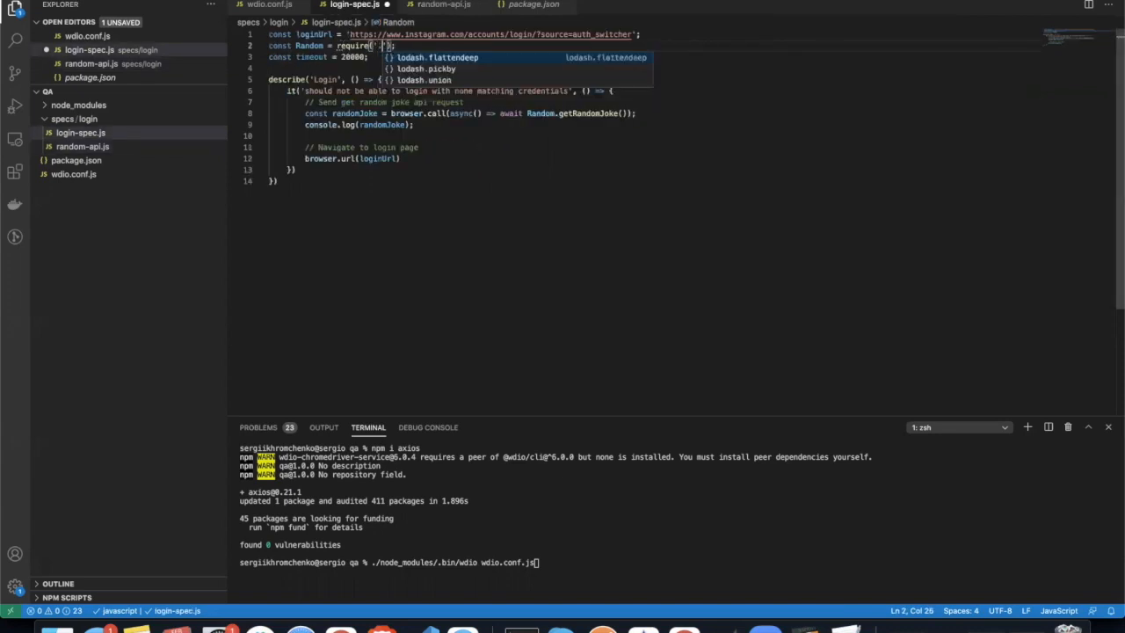
pyautogui.write('./')
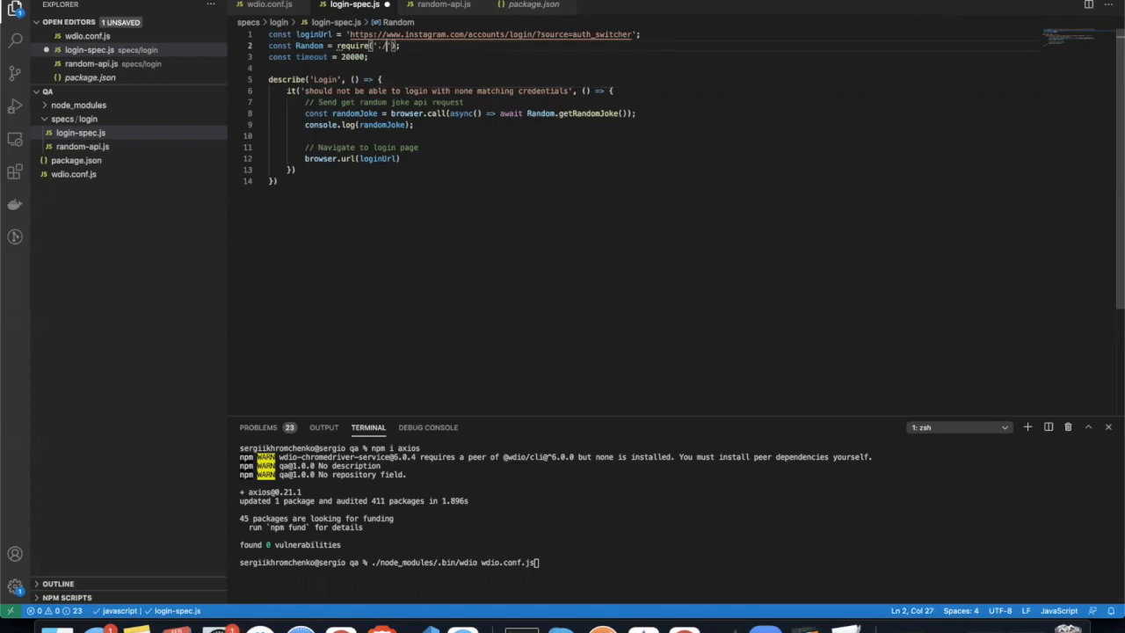
pyautogui.write('random-api')
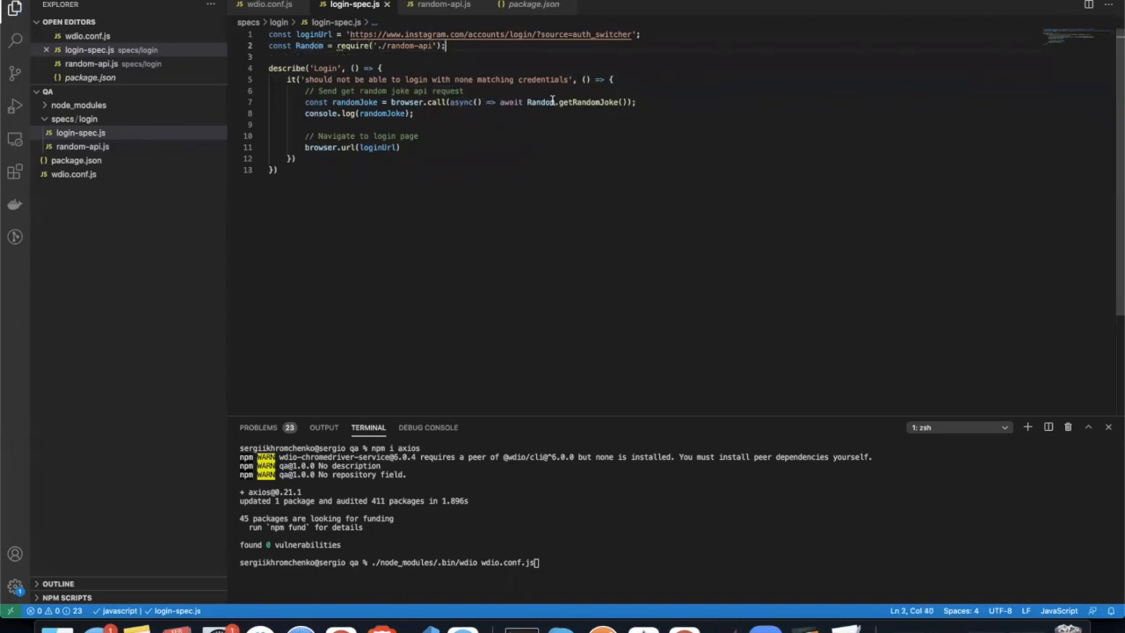
pyautogui.doubleClick(540, 101)
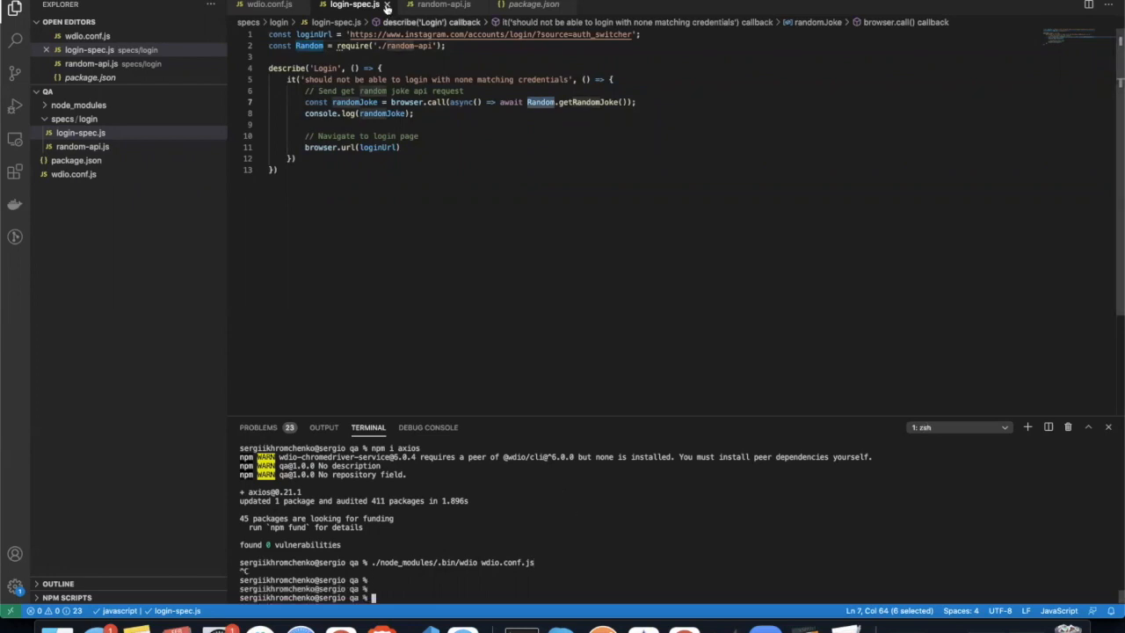
# Step: Run wdio with --spec specs/login/login-spec.js and scroll through the logged joke response
pyautogui.rightClick(351, 5)
pyautogui.write('./node_modules/.bin/wdio wdio.conf.js')
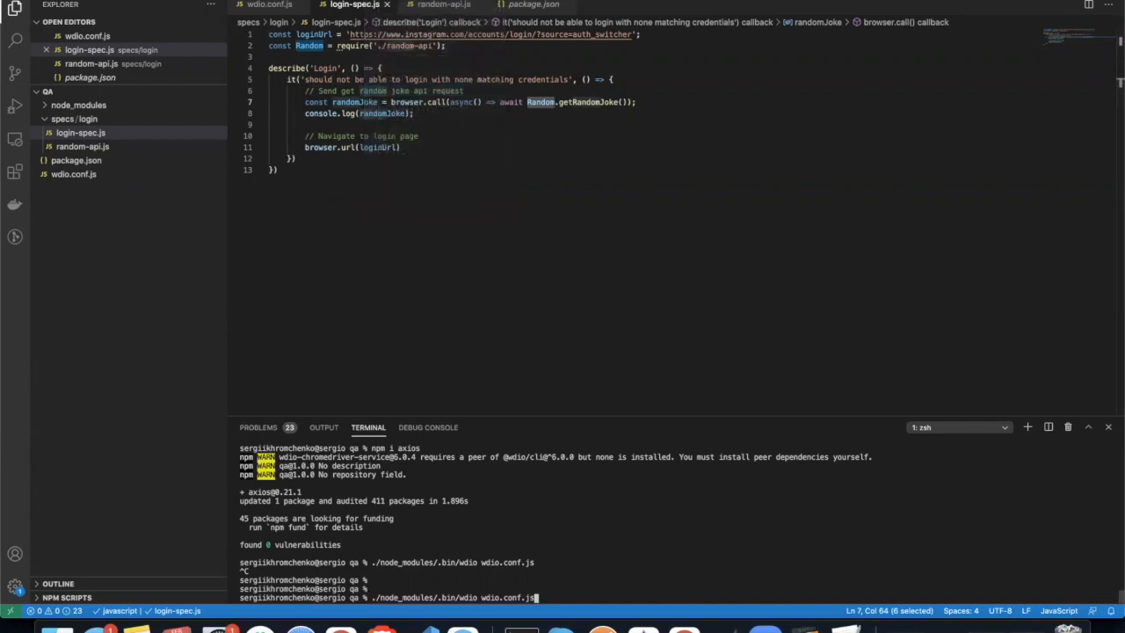
pyautogui.write('--spec specs/login/login-spec.js')
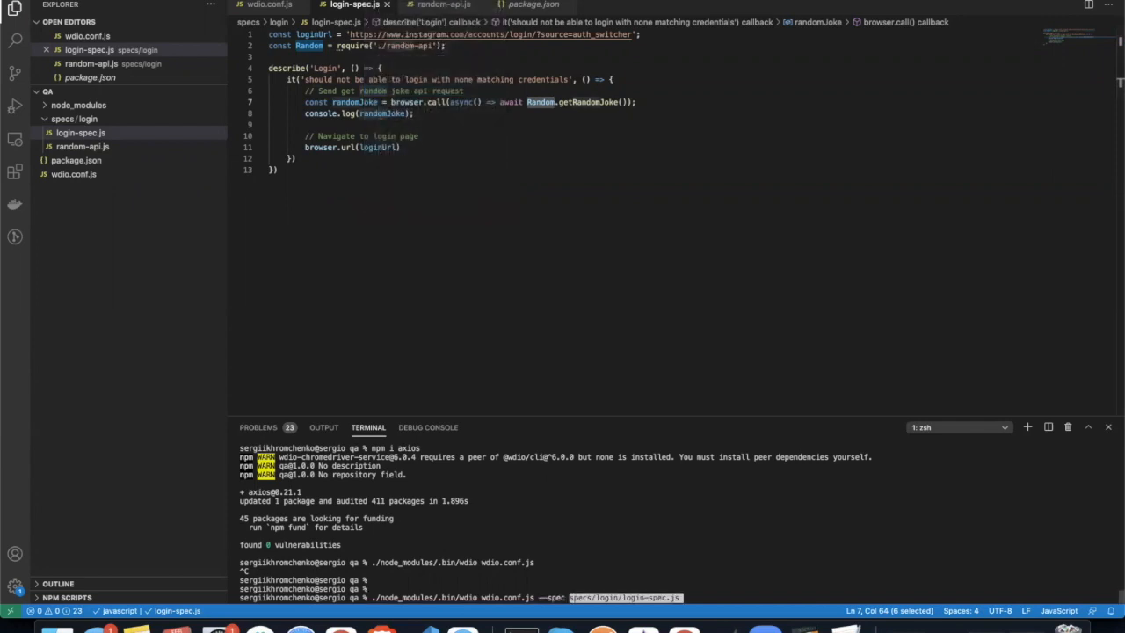
pyautogui.press('Return')
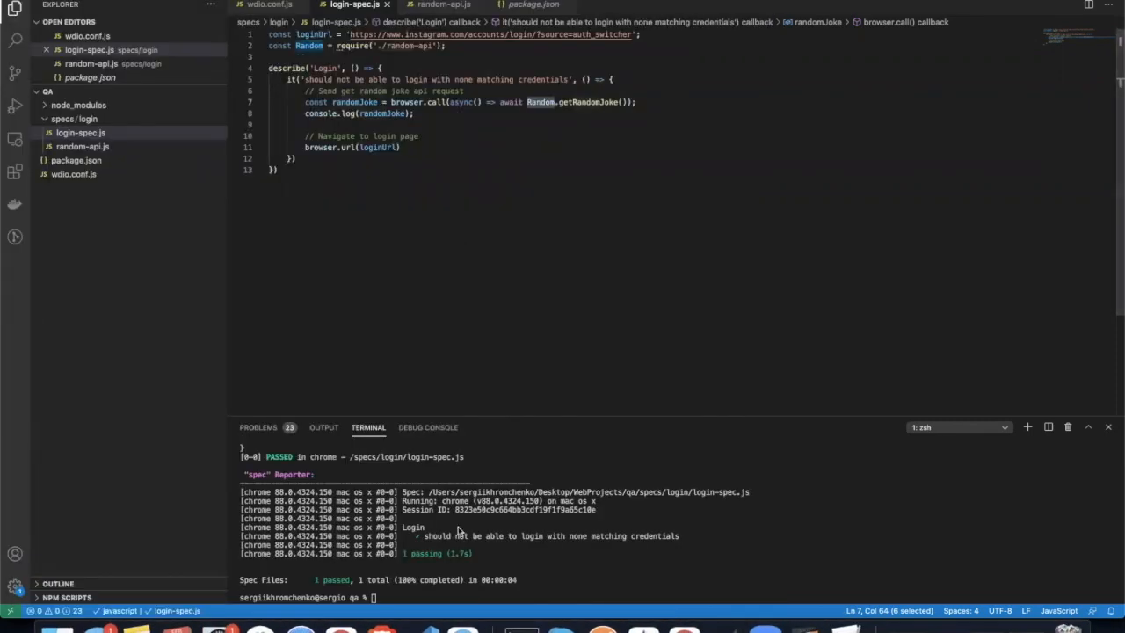
pyautogui.scroll(-3)
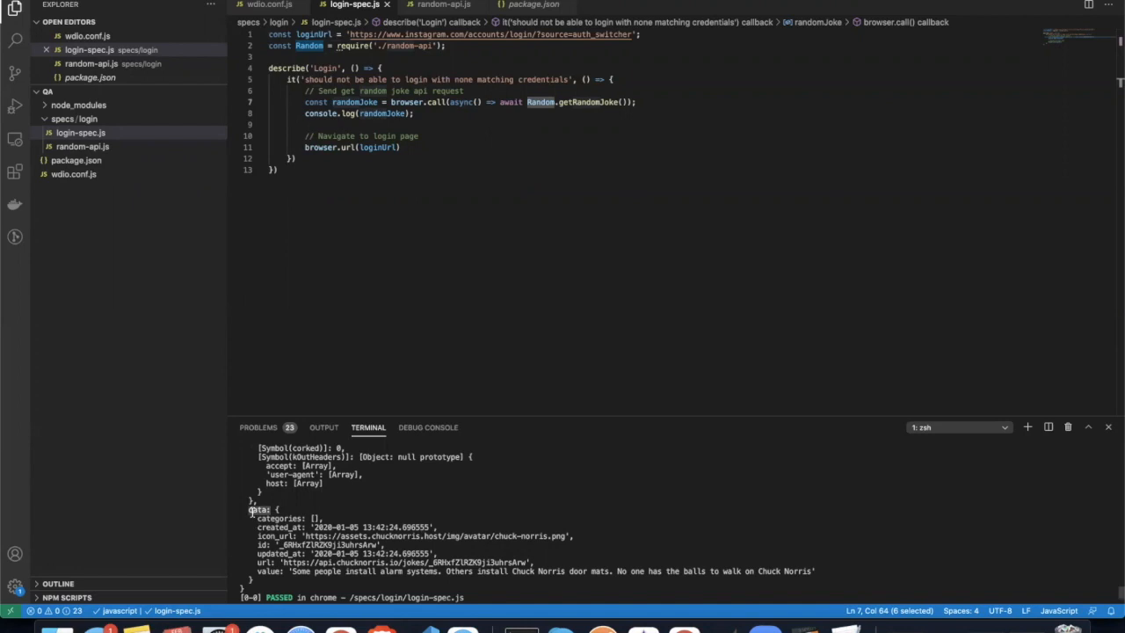
pyautogui.moveTo(379, 114)
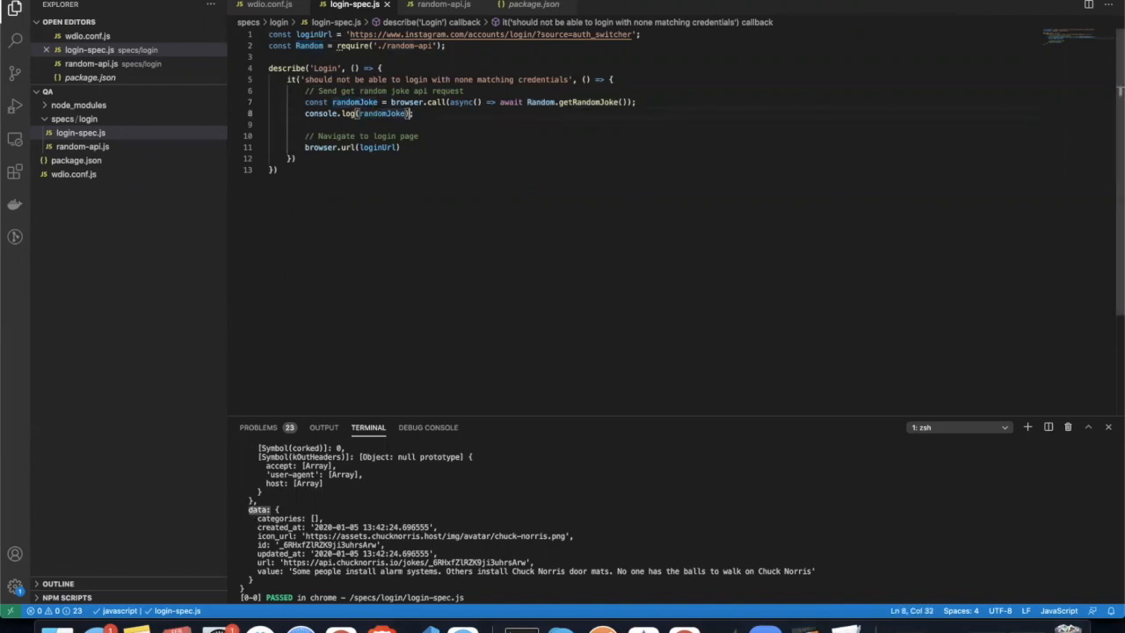
# Step: Change the log statement to console.log(randomJoke.data.value)
pyautogui.write('.data')
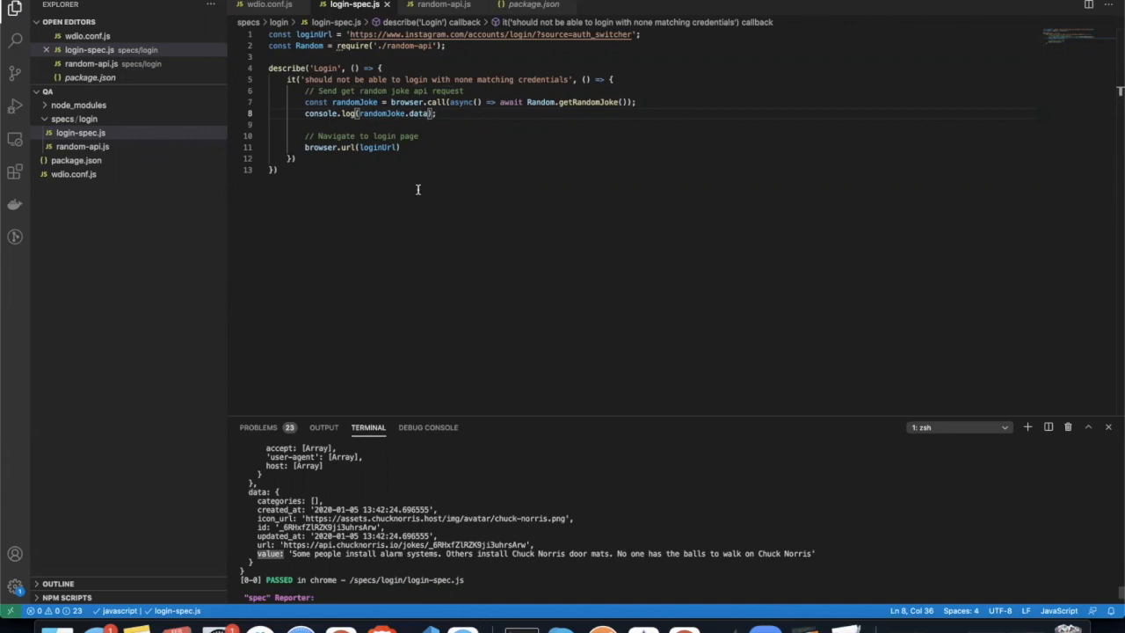
pyautogui.write('.value')
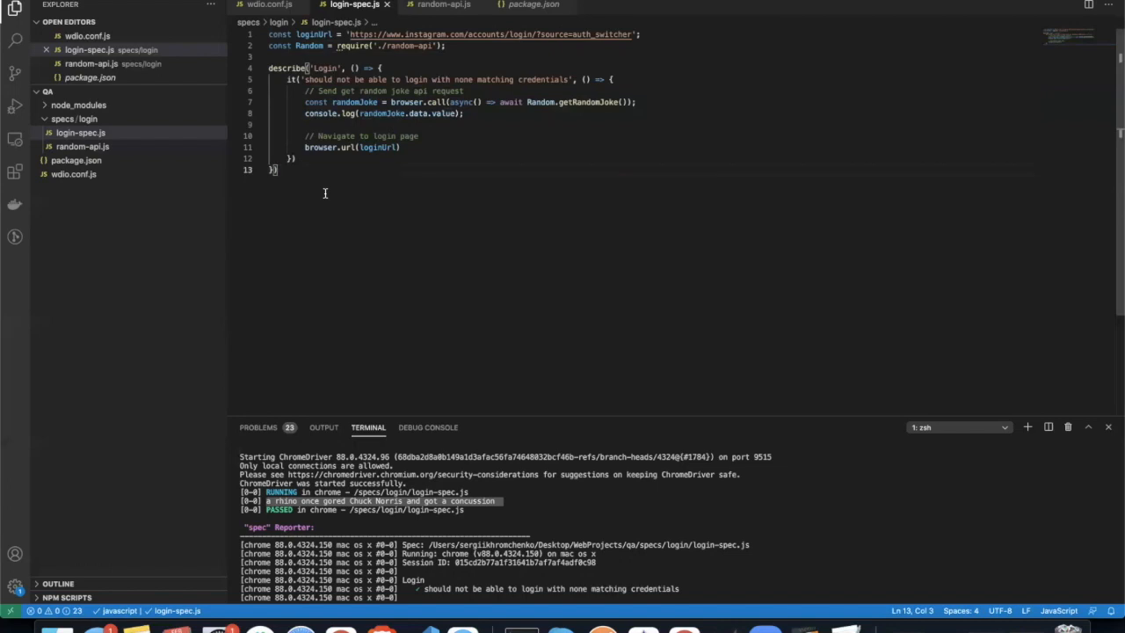
pyautogui.moveTo(662, 8)
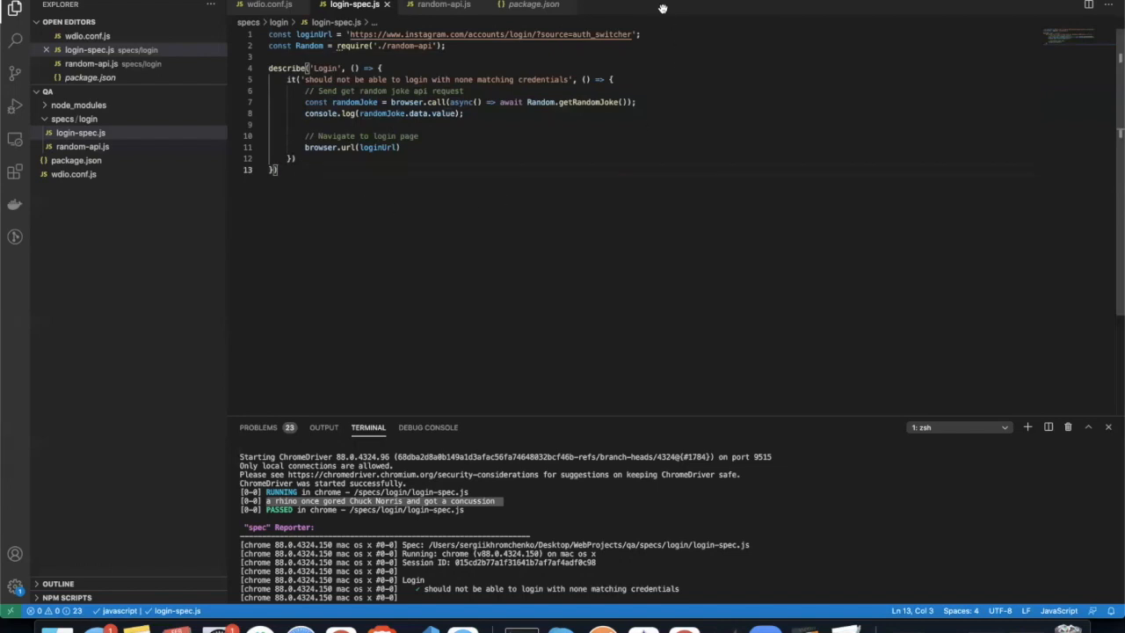